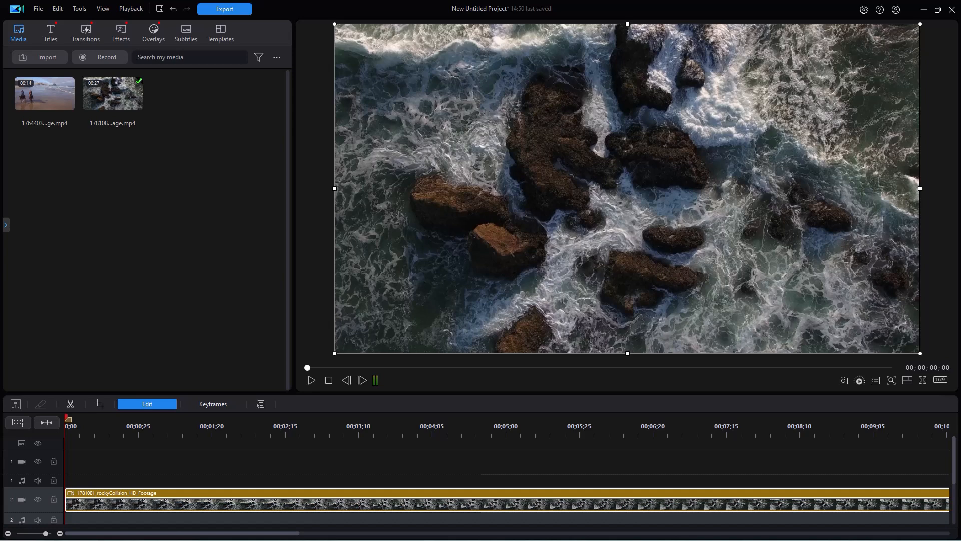
mouse_move(621, 269)
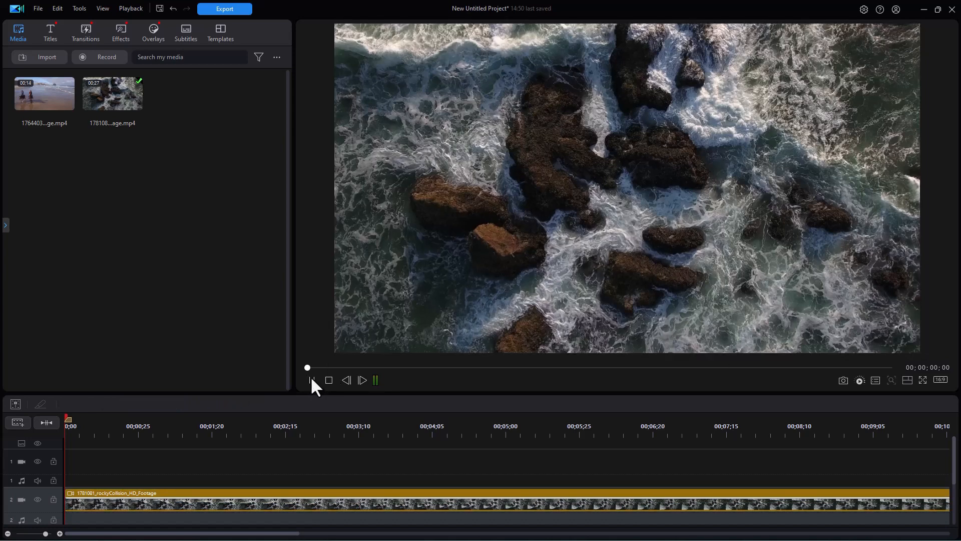
- Enable reversed timeline track order in editing preferences, then open the ocean-waves clip's edit tools
click(312, 379)
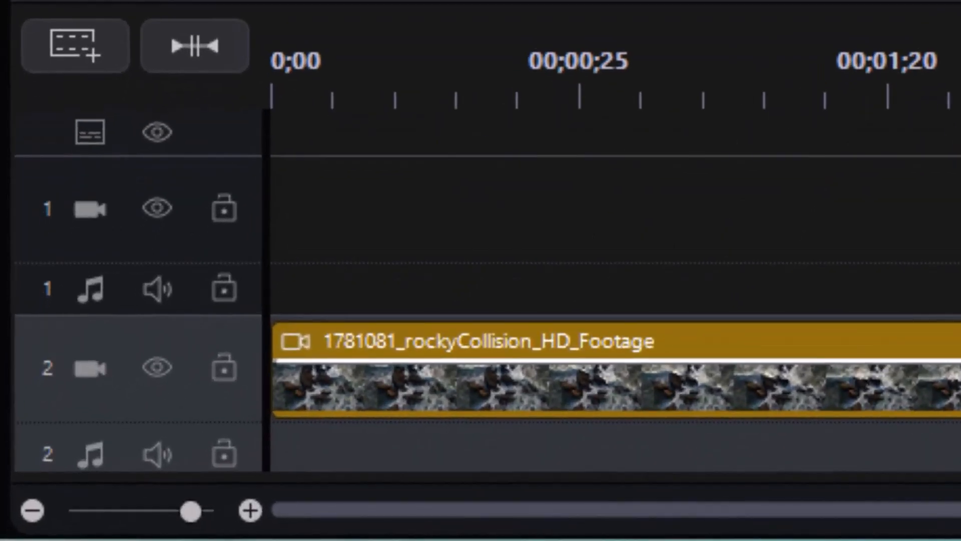
mouse_move(619, 245)
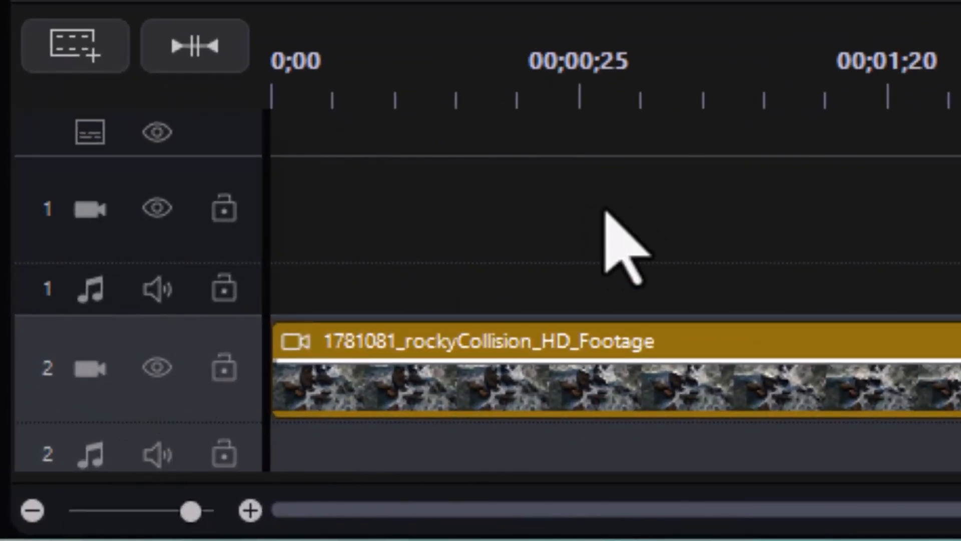
mouse_move(741, 466)
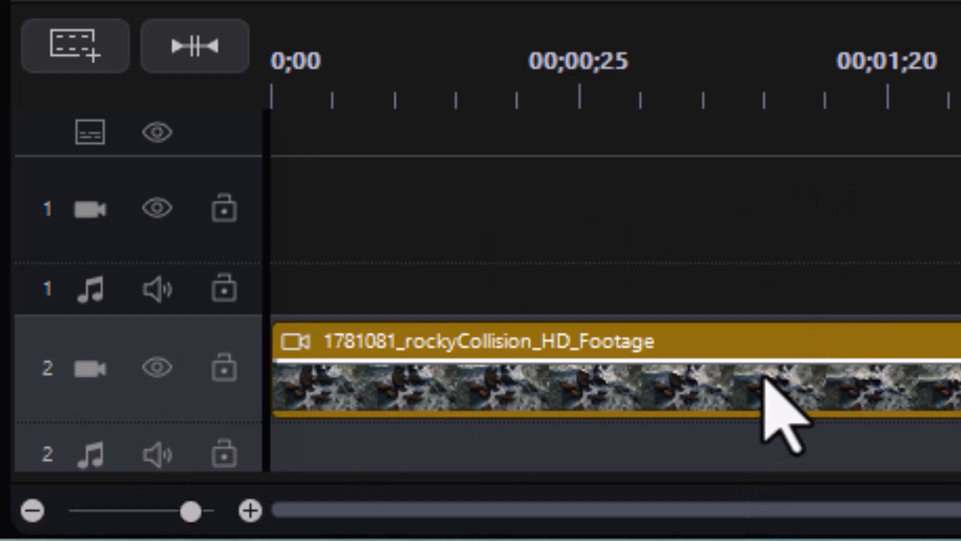
mouse_move(882, 350)
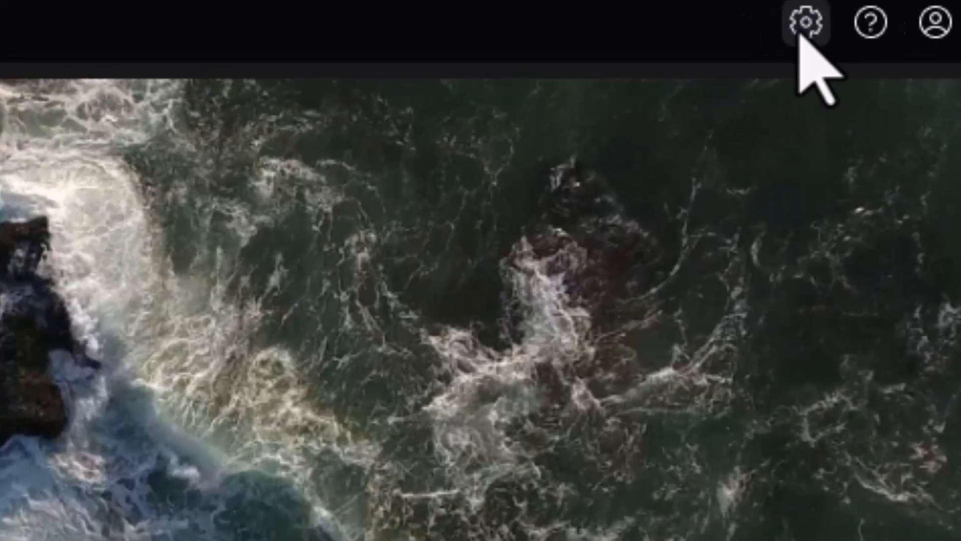
click(806, 21)
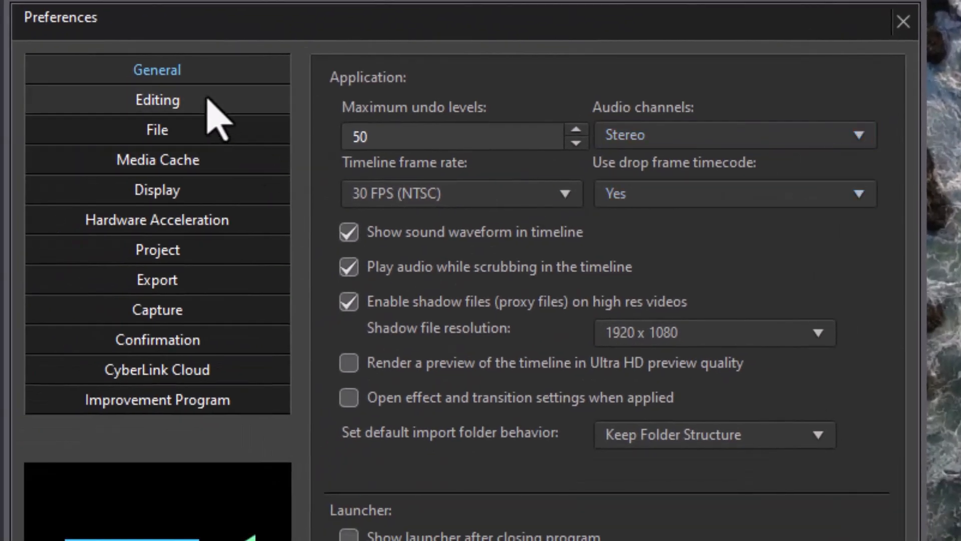
click(157, 100)
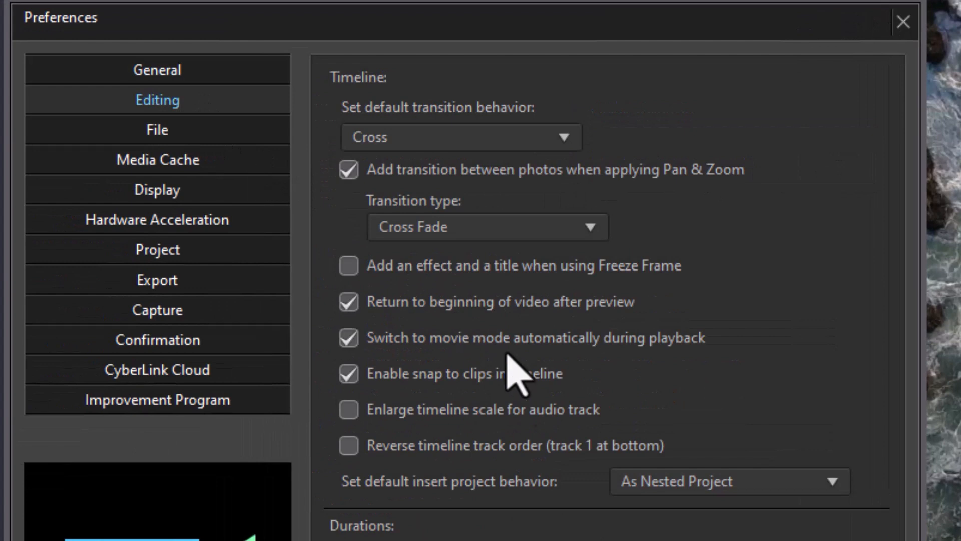
click(349, 445)
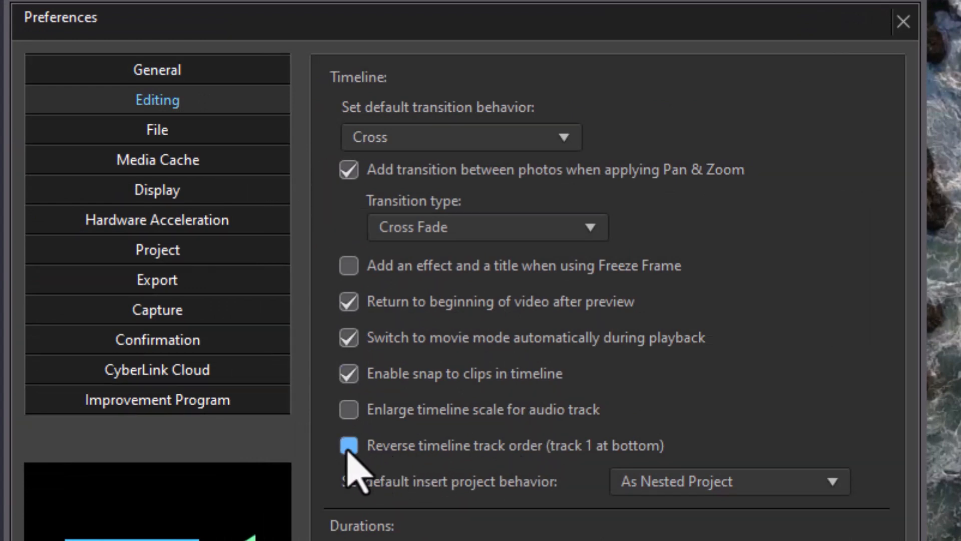
click(348, 445)
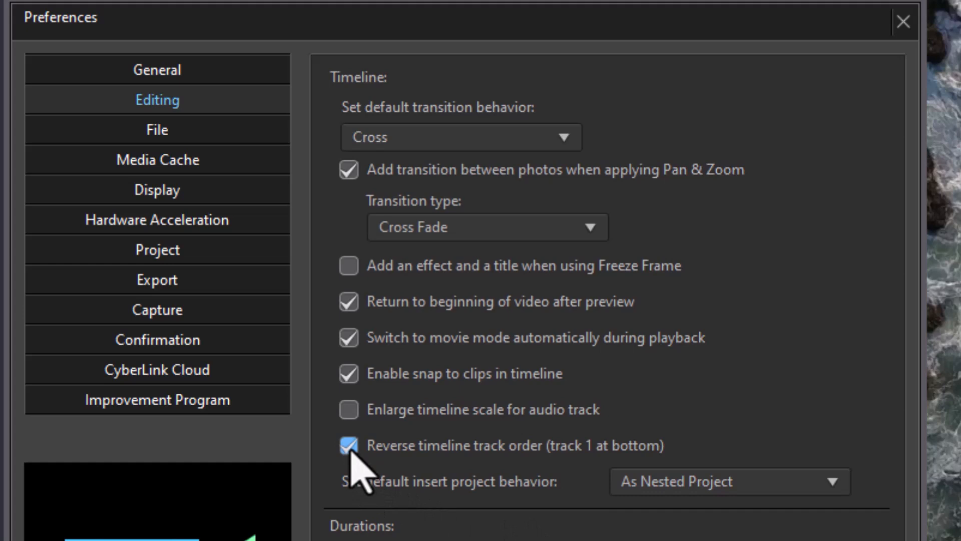
click(348, 445)
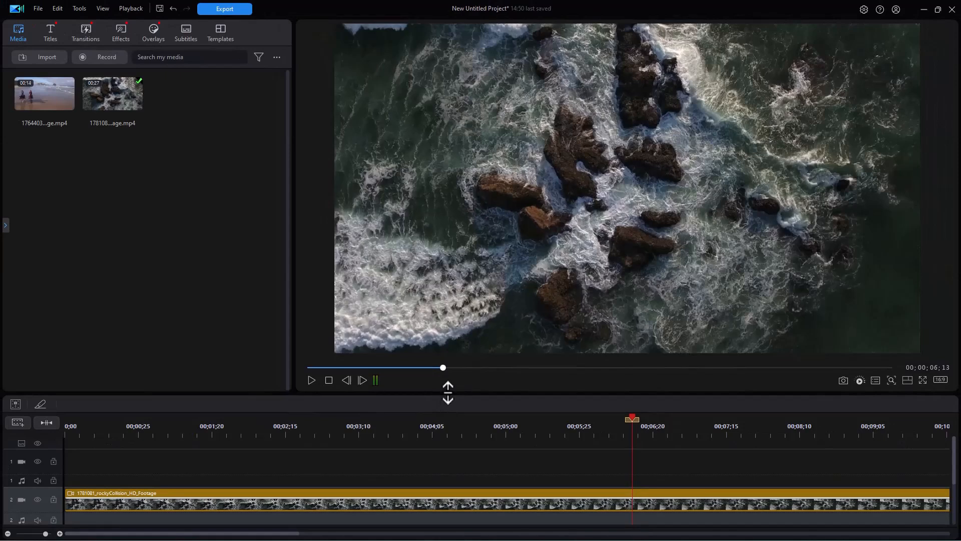
mouse_move(303, 385)
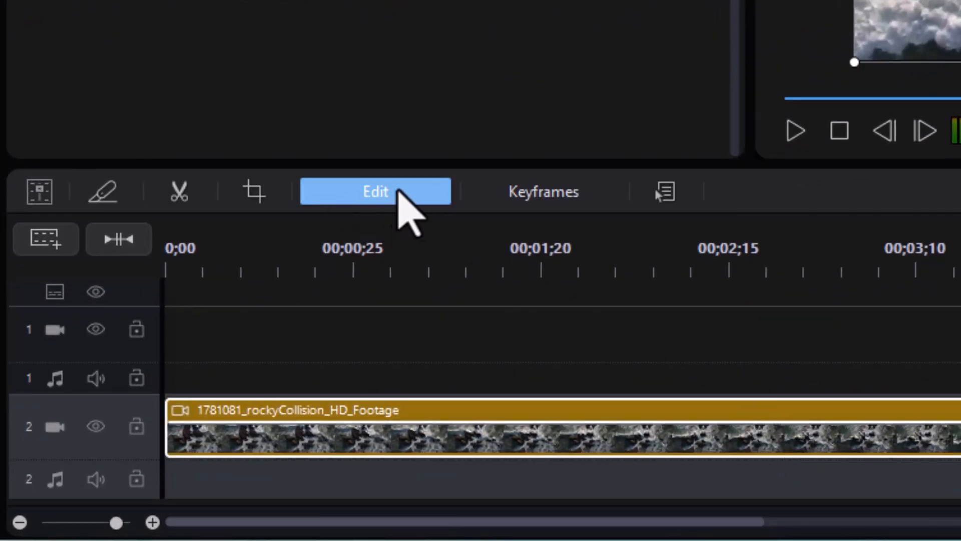
mouse_move(407, 218)
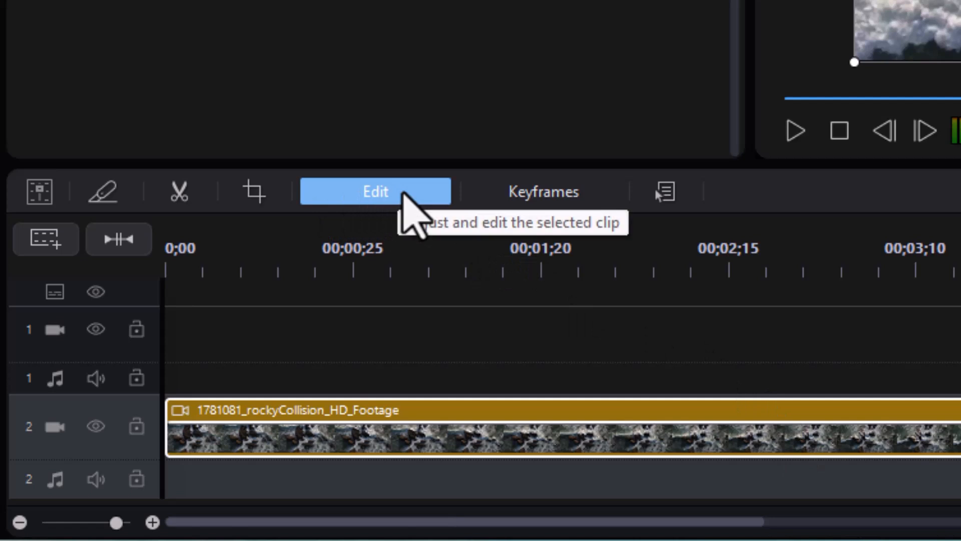
click(374, 191)
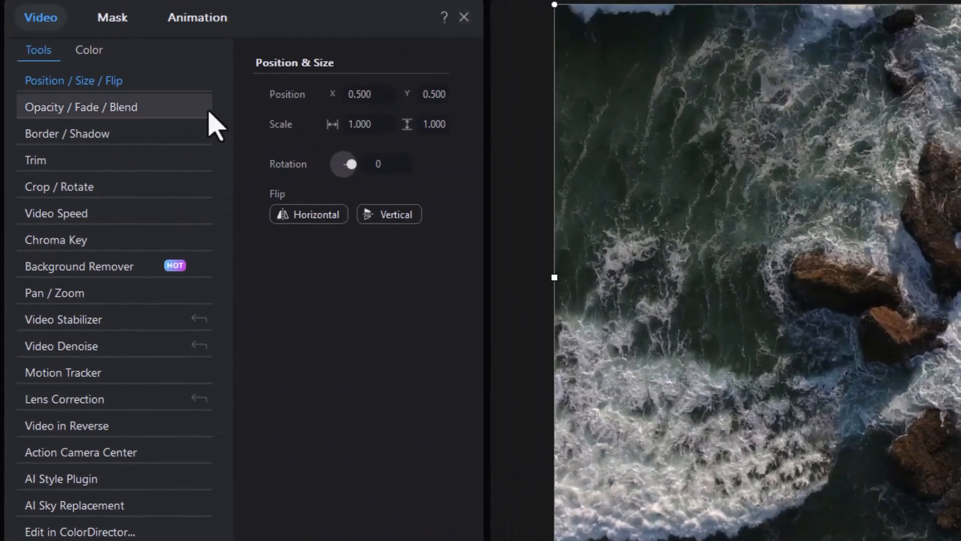
mouse_move(83, 180)
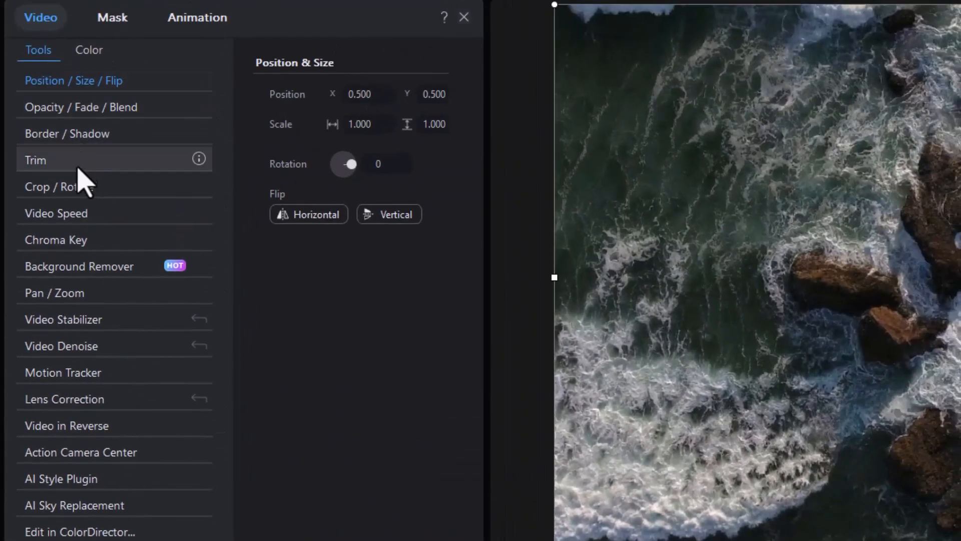
mouse_move(84, 515)
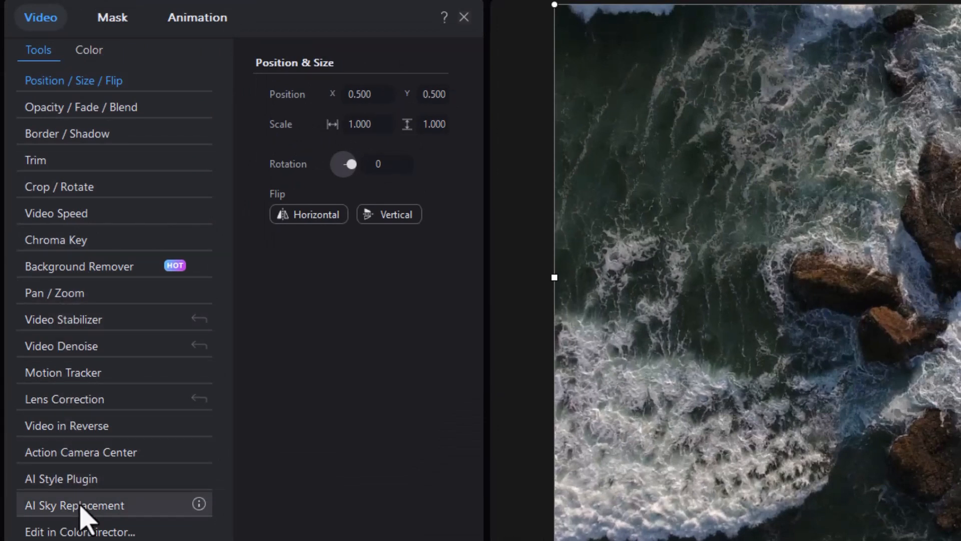
mouse_move(174, 450)
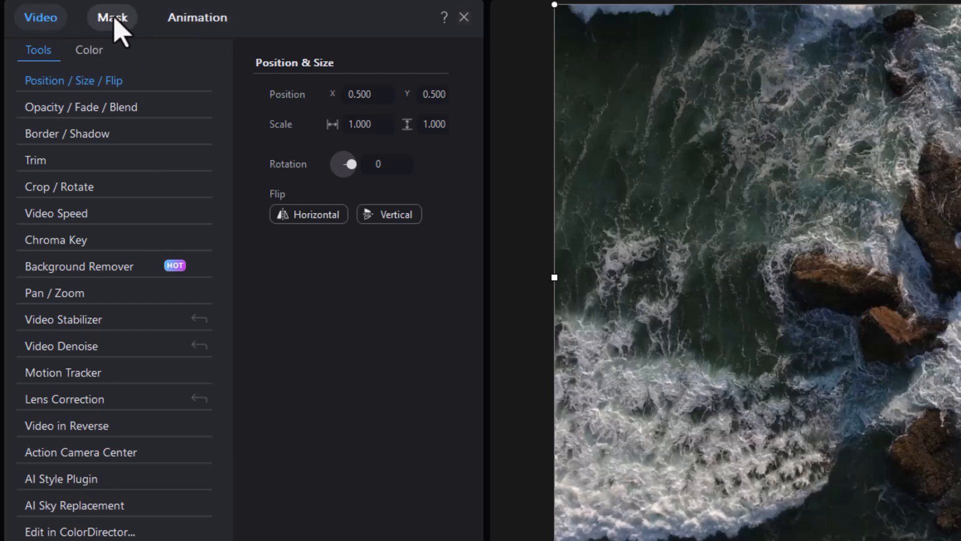
- Show the mask shapes for the ocean-waves clip and pick the circle mask
click(112, 17)
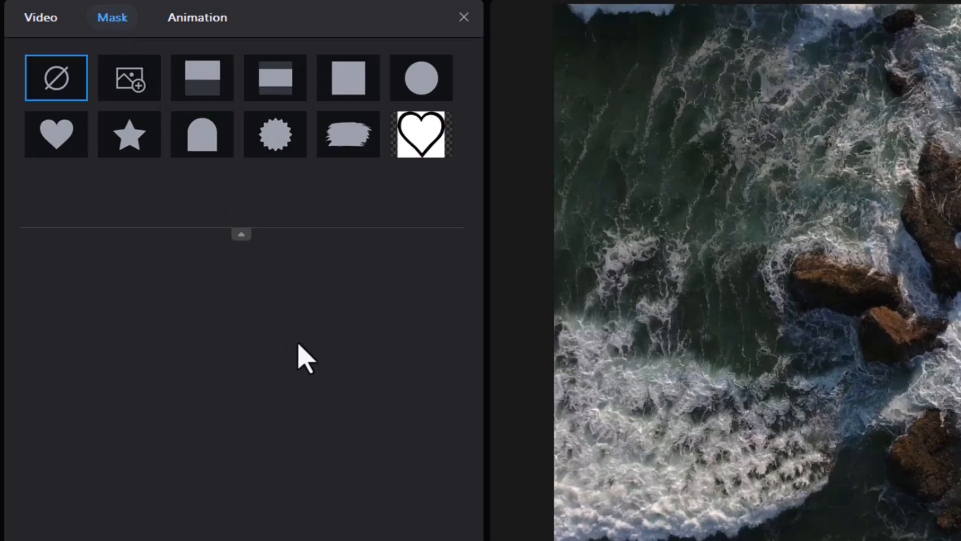
mouse_move(334, 343)
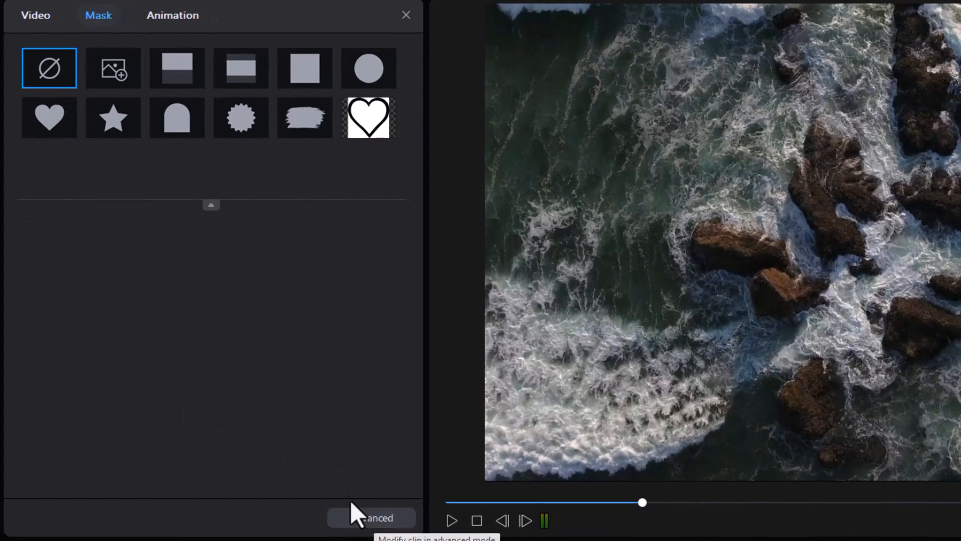
mouse_move(312, 325)
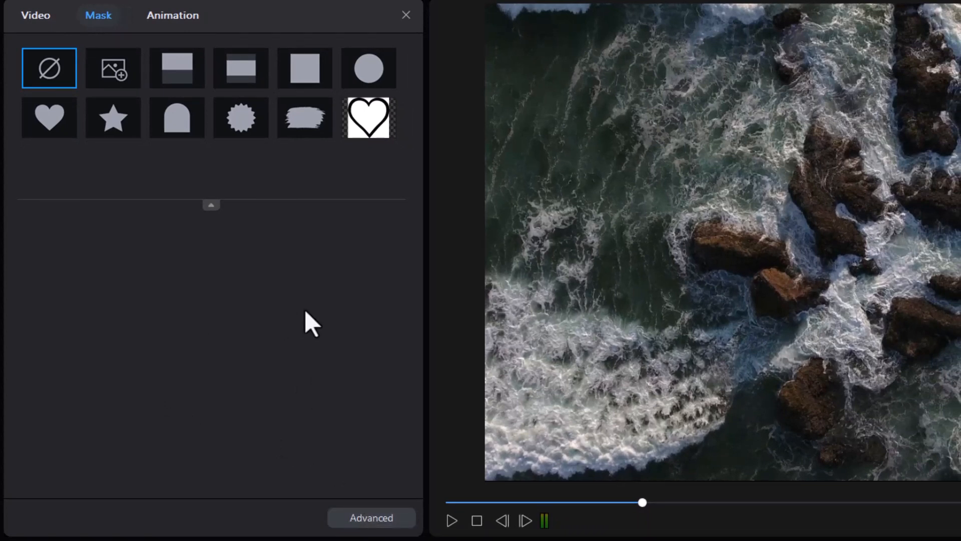
mouse_move(243, 385)
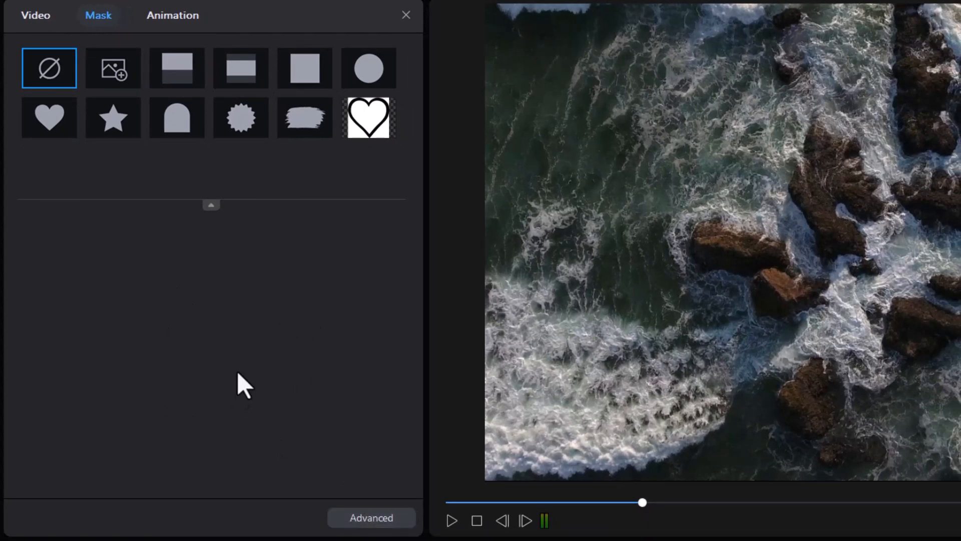
mouse_move(222, 221)
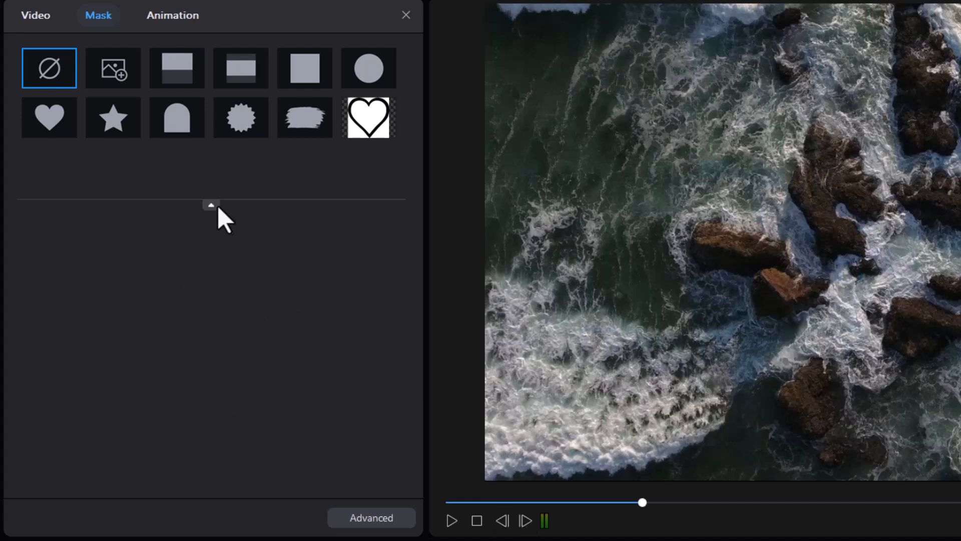
click(240, 67)
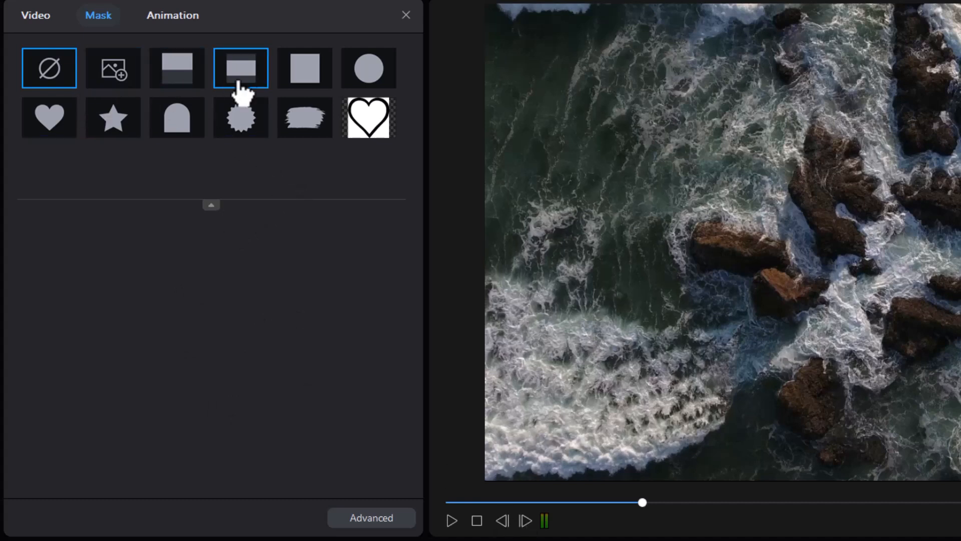
click(176, 117)
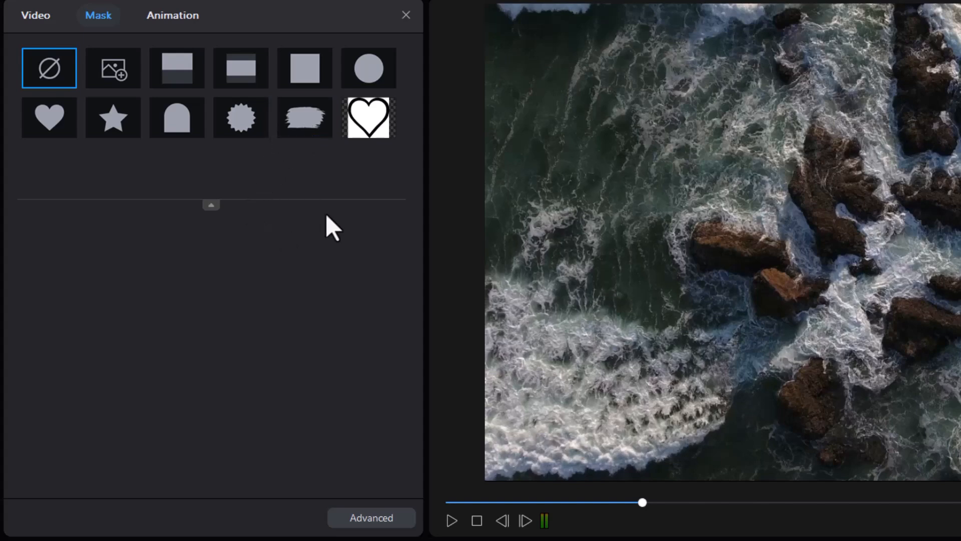
click(368, 67)
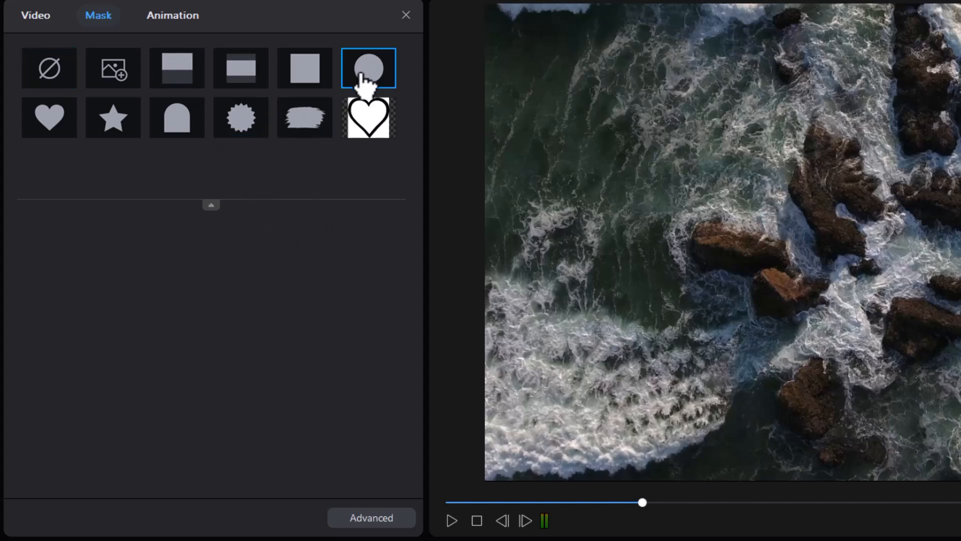
- Apply the circle mask shape to the ocean-waves clip
click(368, 68)
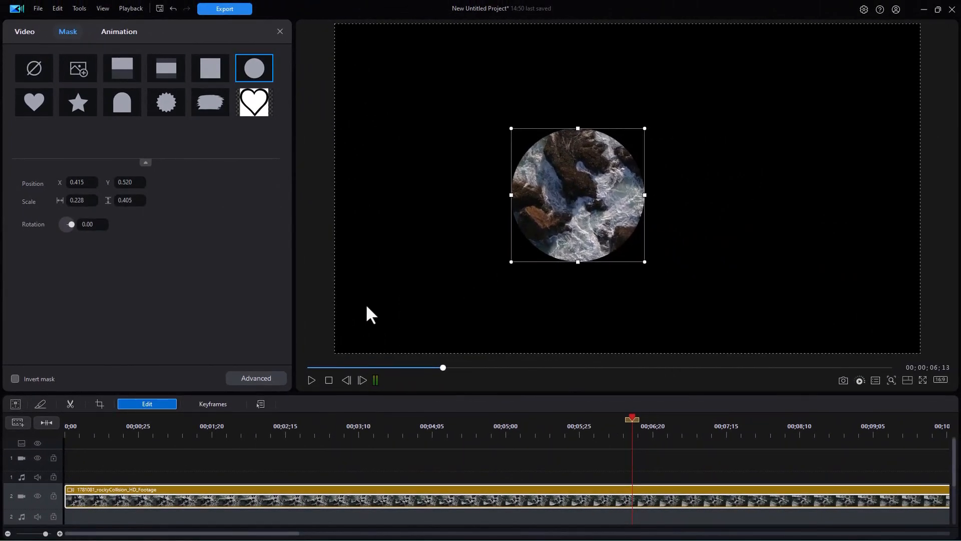
mouse_move(229, 293)
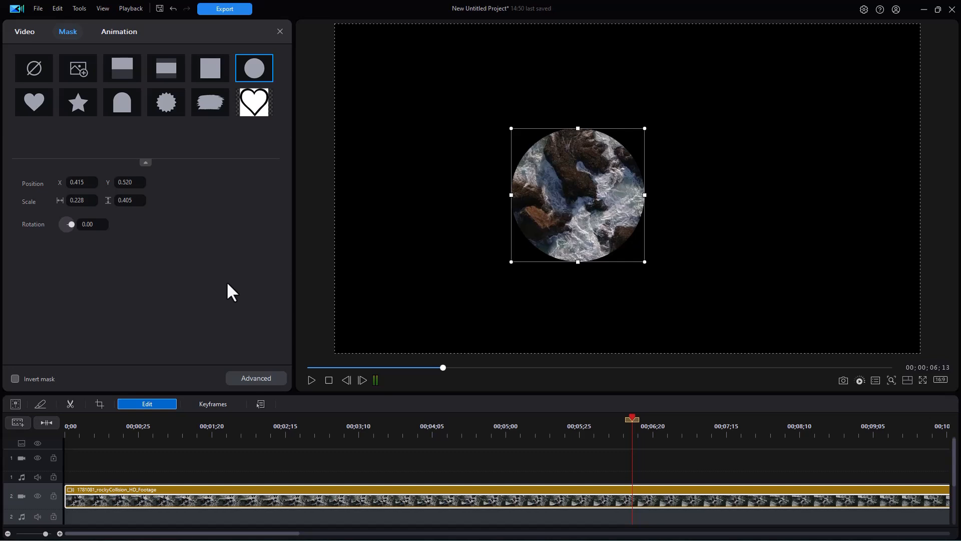
mouse_move(462, 535)
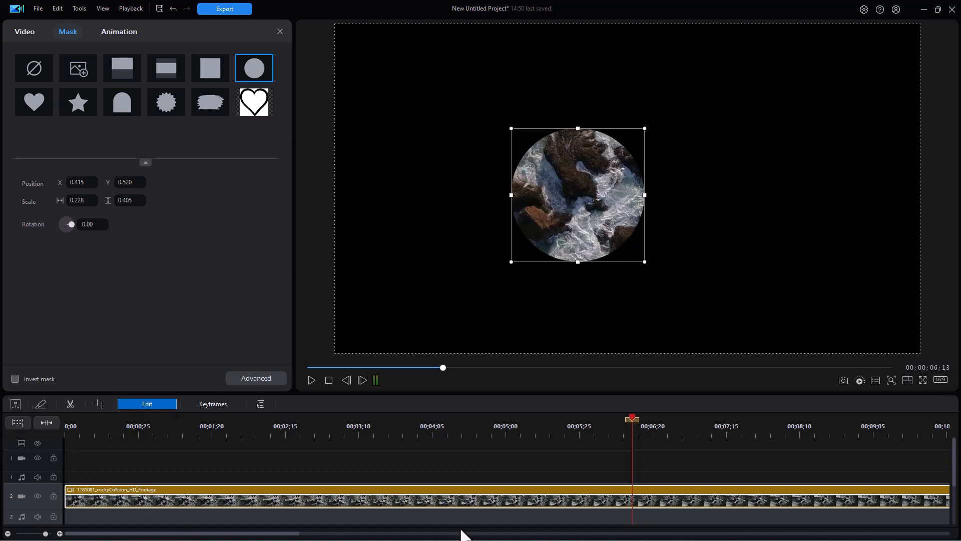
mouse_move(546, 492)
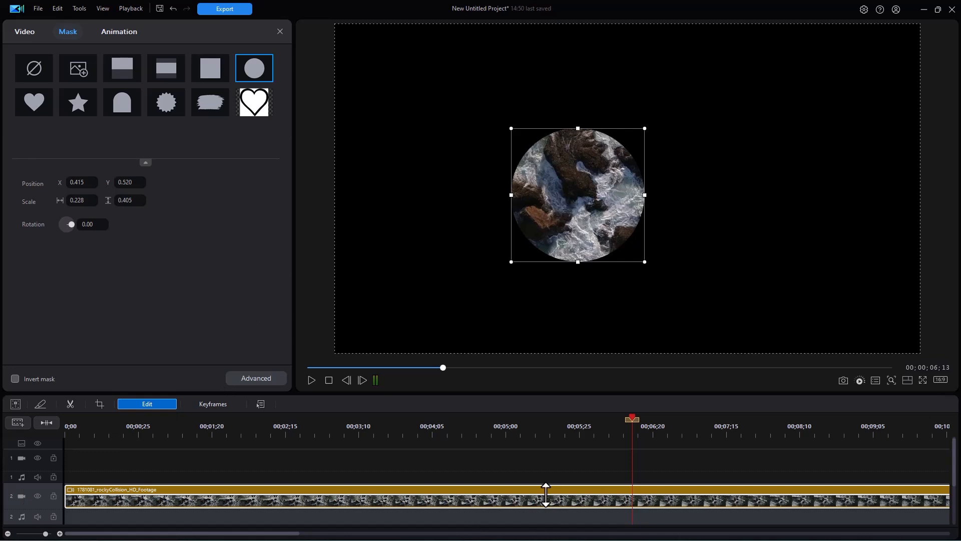
mouse_move(554, 499)
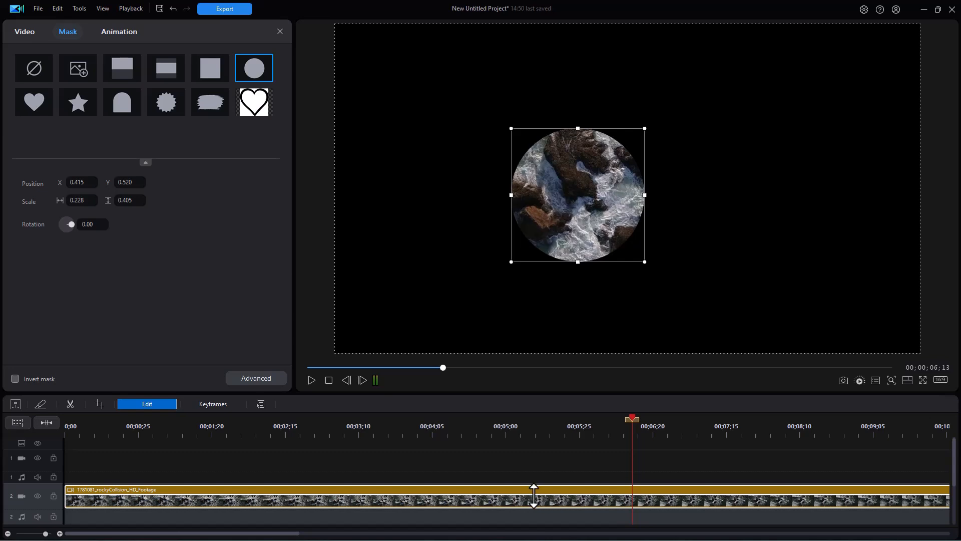
mouse_move(598, 350)
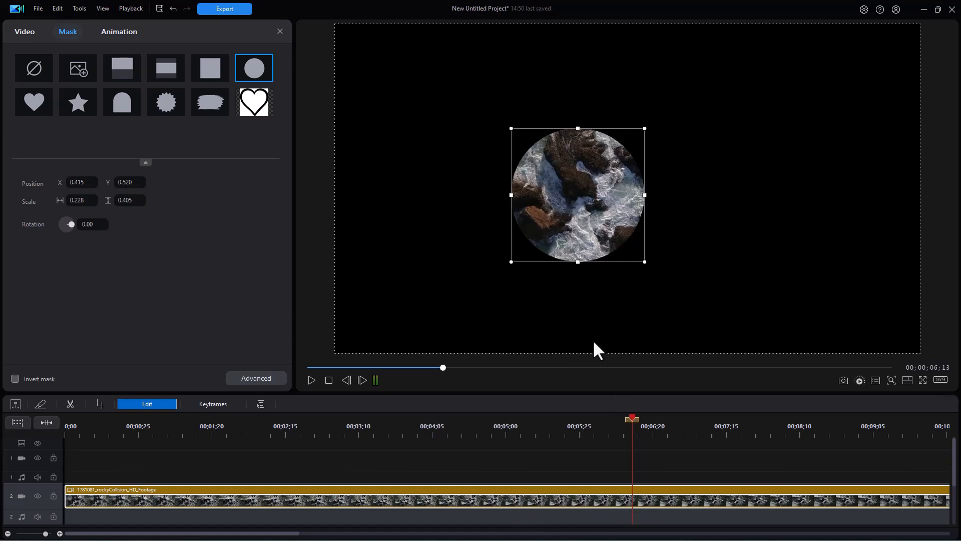
mouse_move(581, 333)
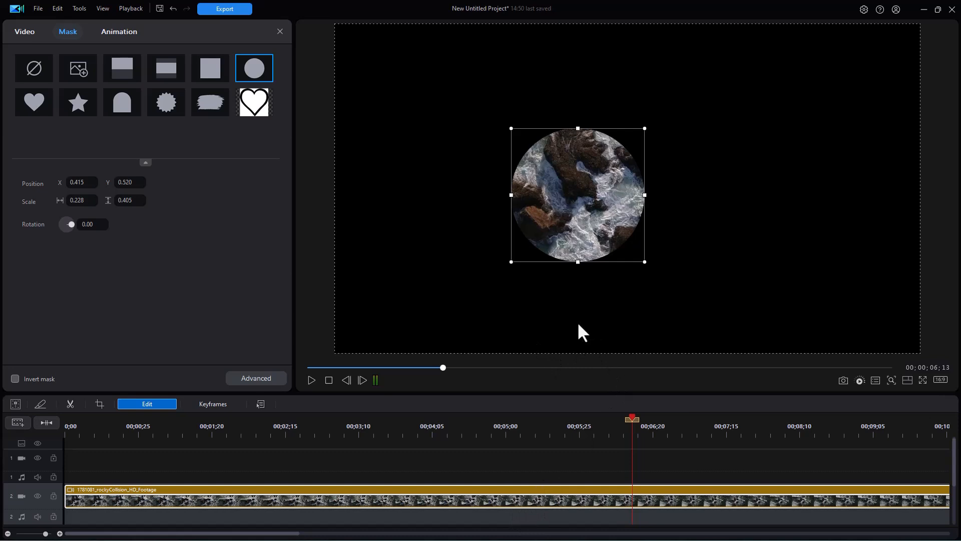
mouse_move(579, 335)
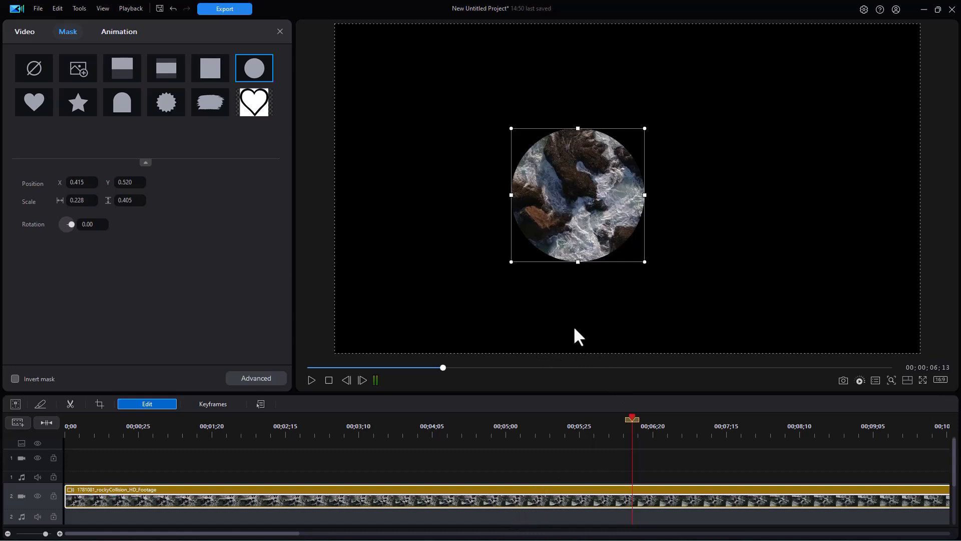
mouse_move(176, 475)
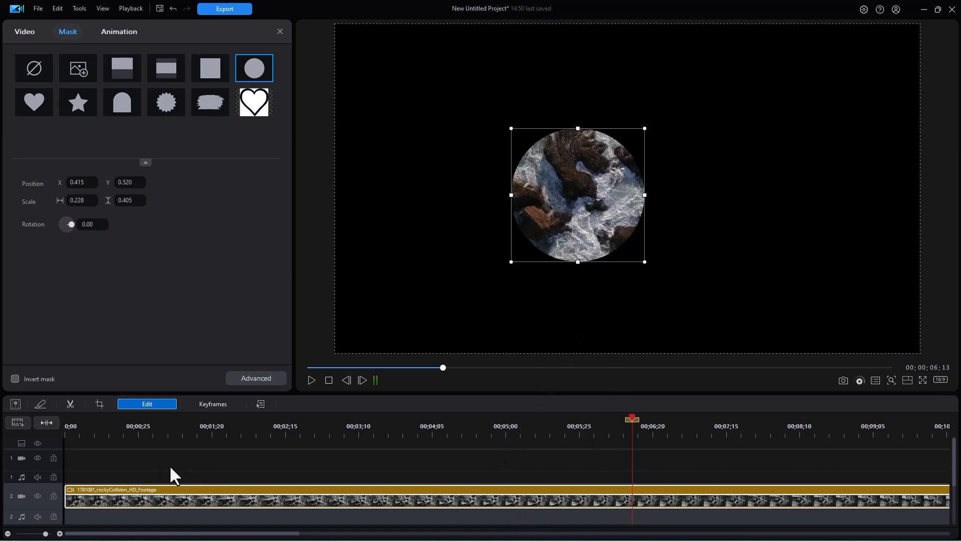
mouse_move(478, 472)
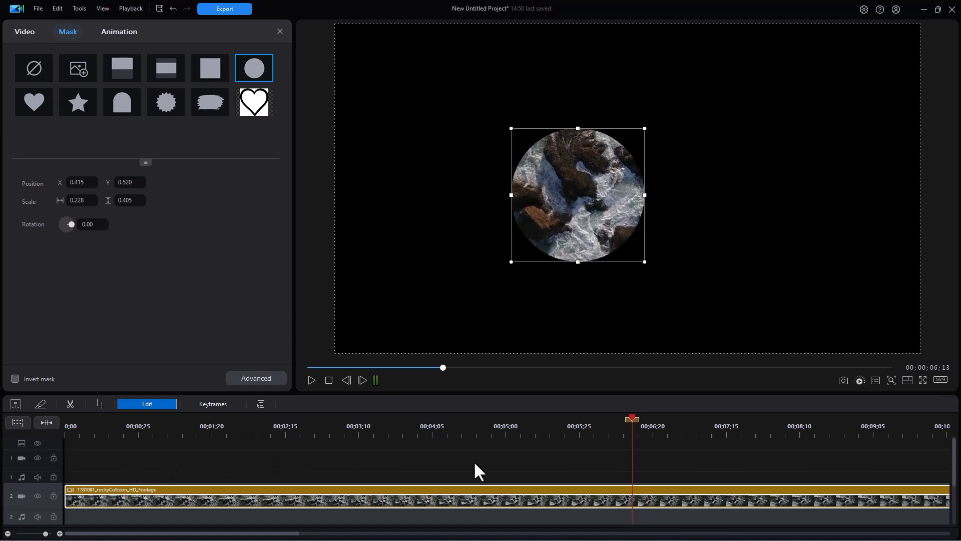
mouse_move(511, 445)
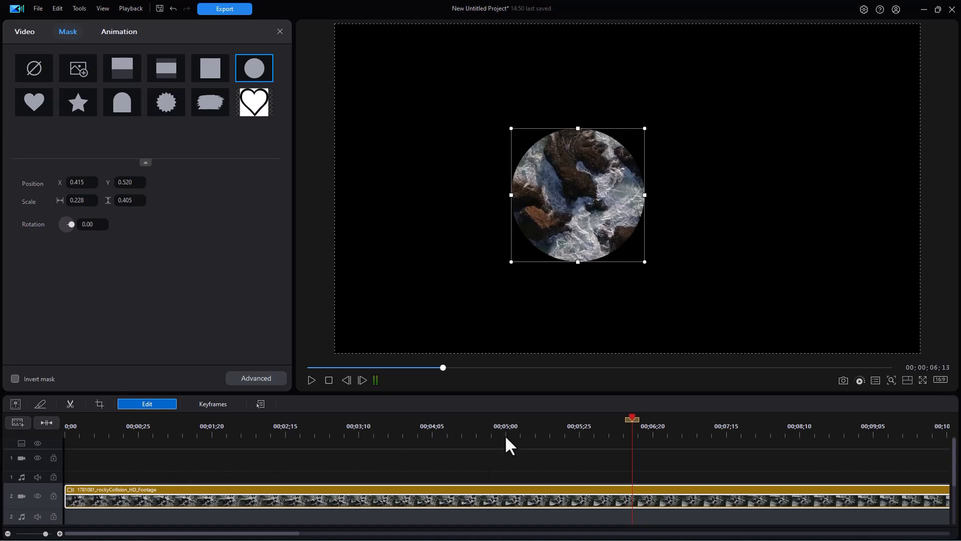
mouse_move(487, 466)
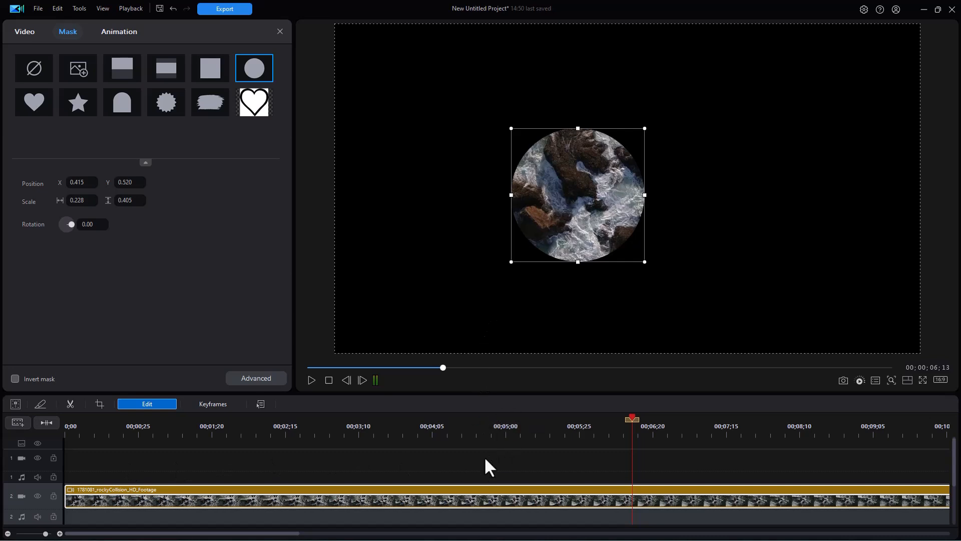
mouse_move(587, 454)
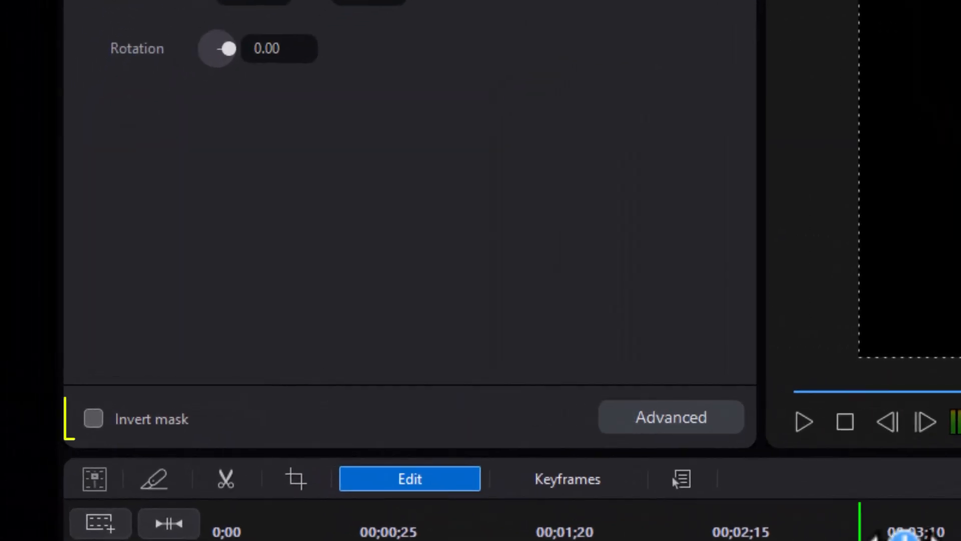
- Turn on Invert mask for the circular mask on the waves clip
click(93, 418)
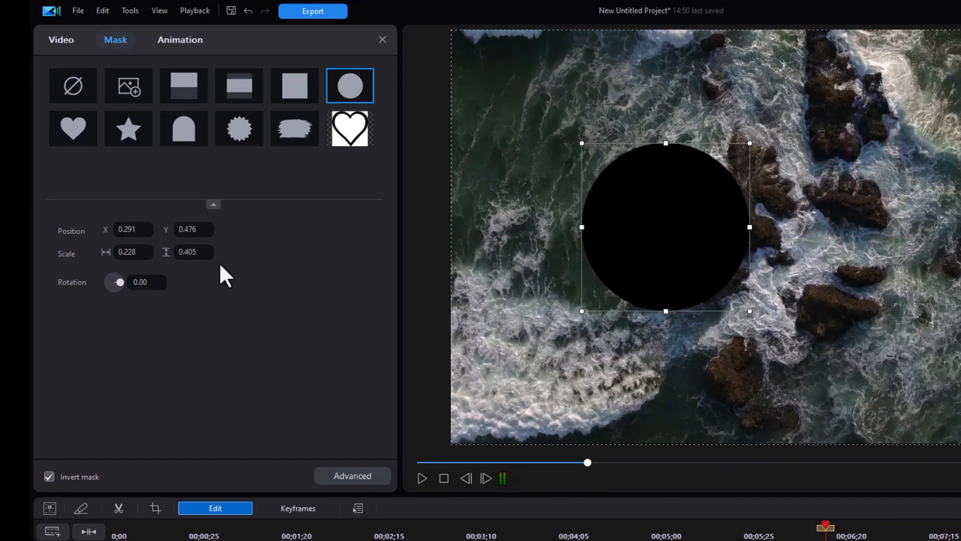
mouse_move(181, 304)
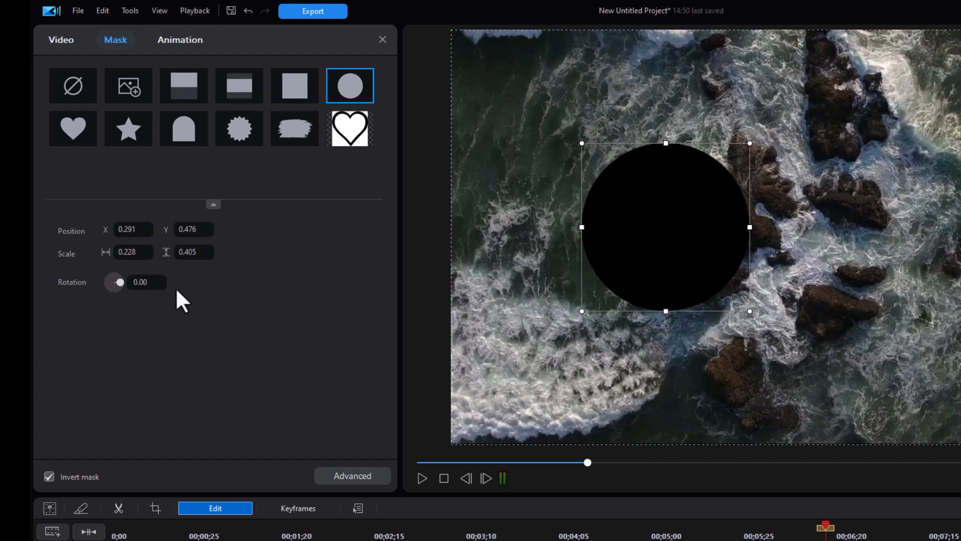
mouse_move(787, 273)
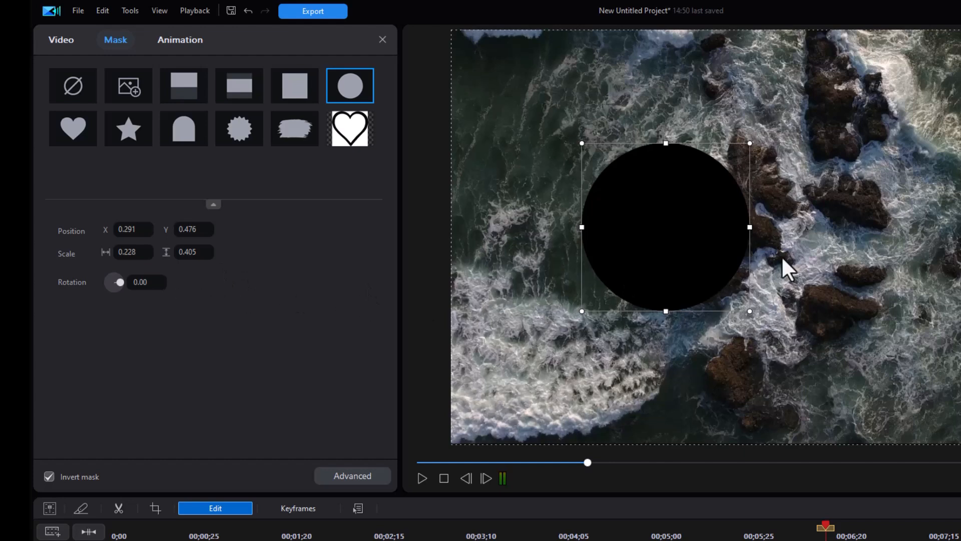
mouse_move(582, 227)
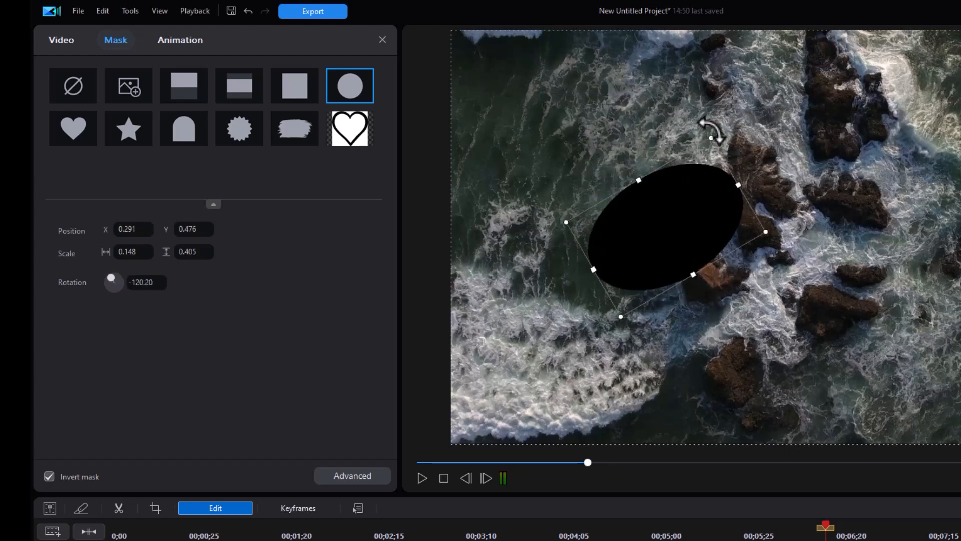
mouse_move(711, 138)
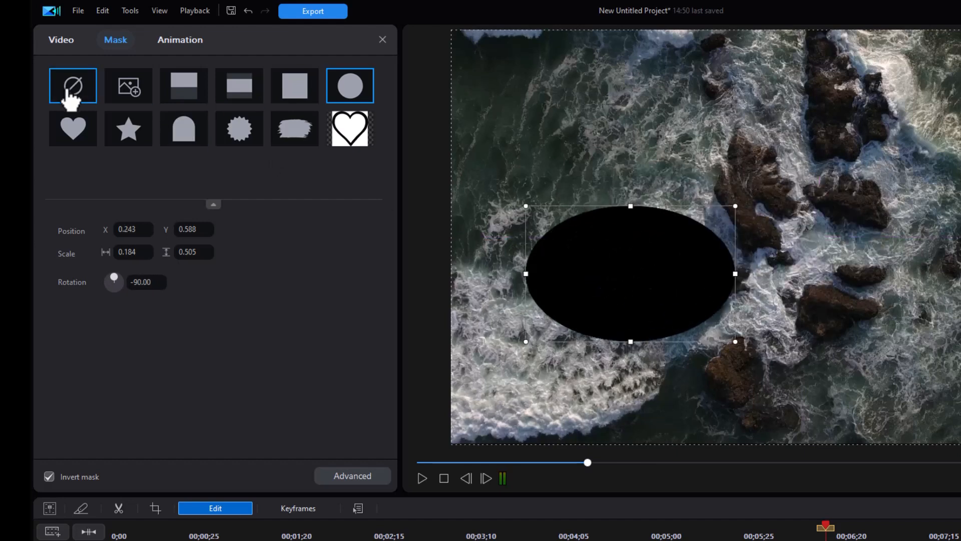
- Set the ocean clip to No mask and close the mask settings
click(72, 85)
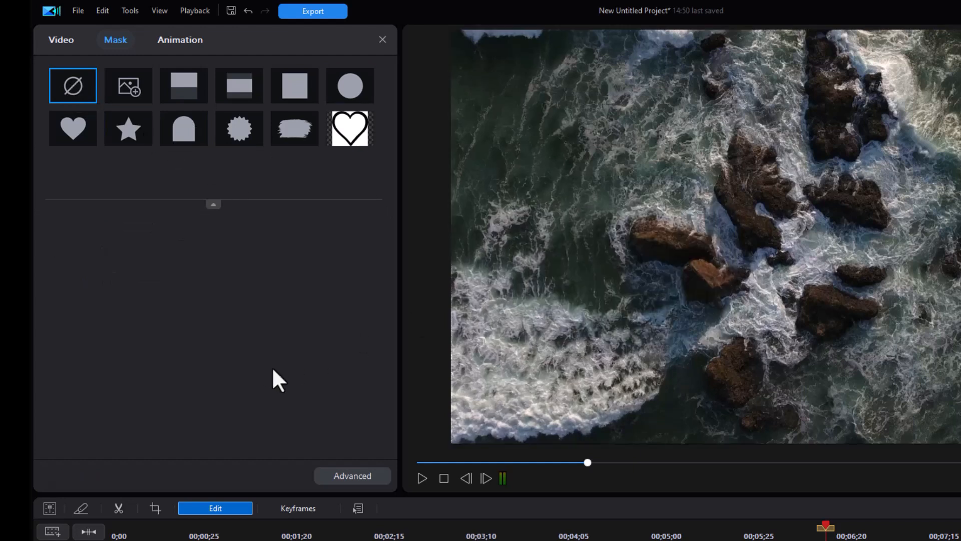
mouse_move(306, 333)
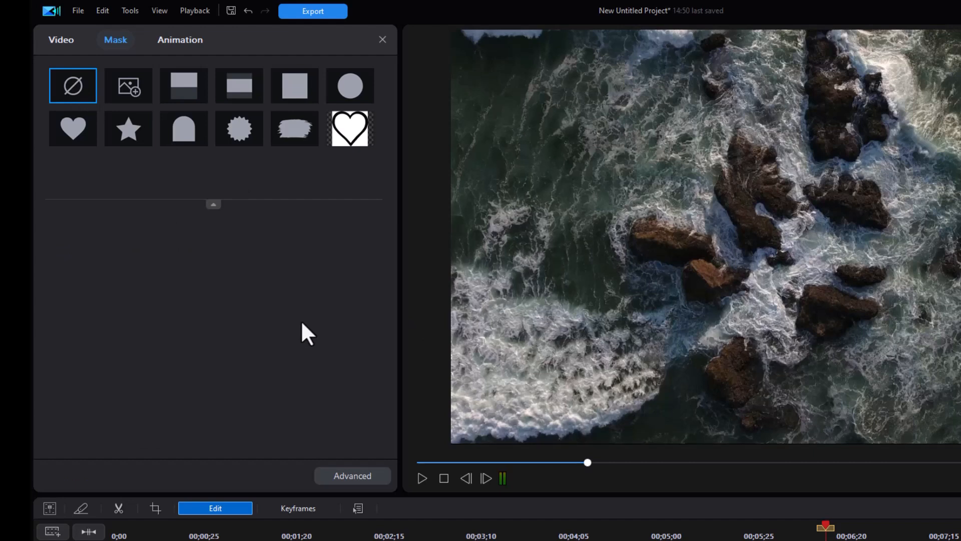
mouse_move(387, 48)
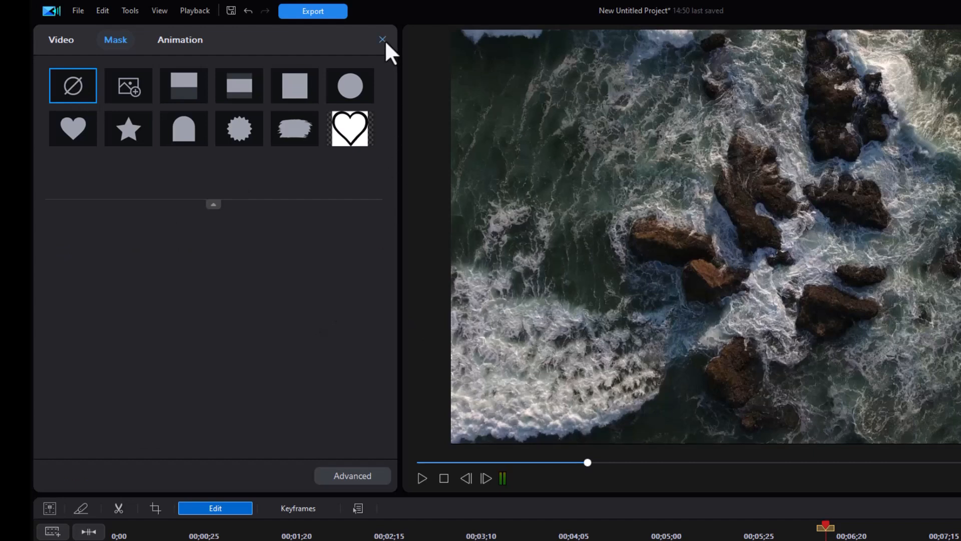
click(383, 39)
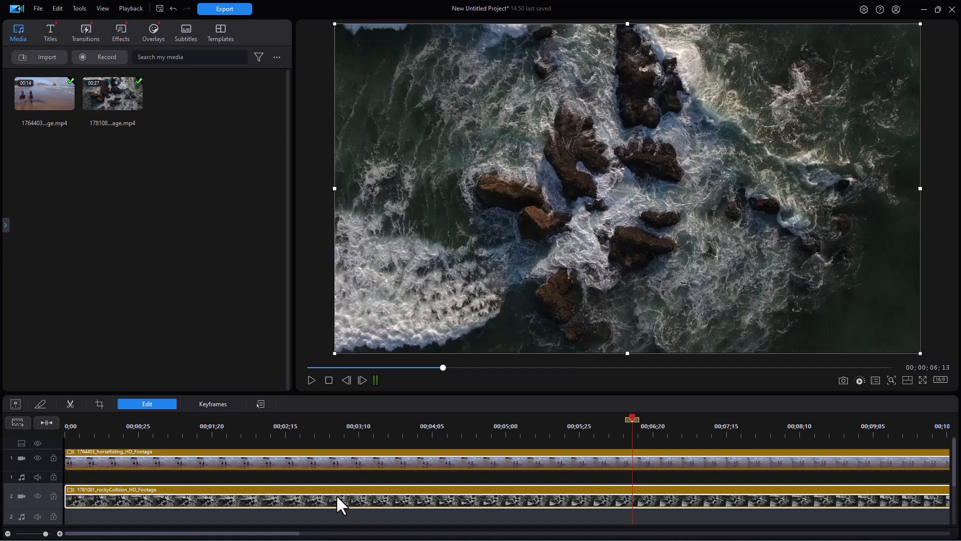
mouse_move(341, 495)
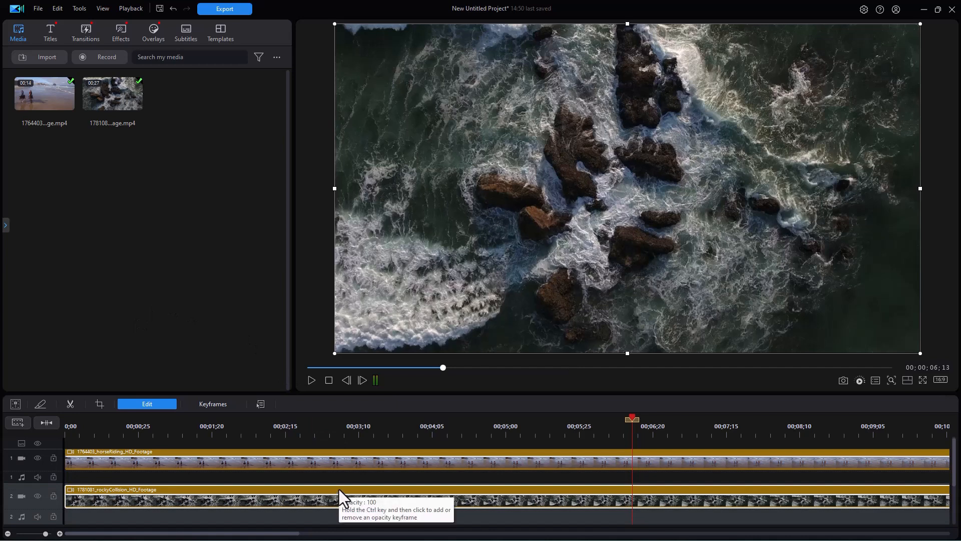
mouse_move(319, 461)
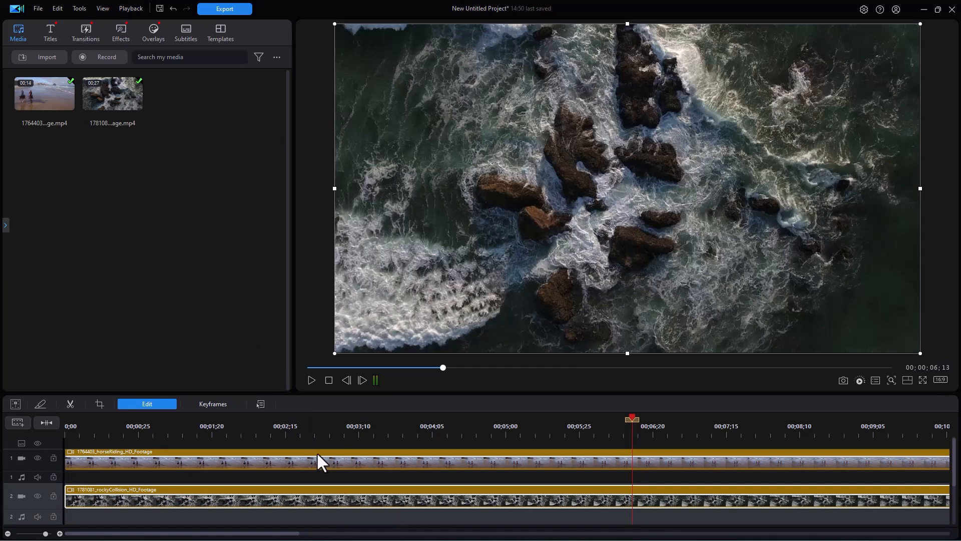
- Reopen the editing settings for the clip selected on the timeline
click(147, 403)
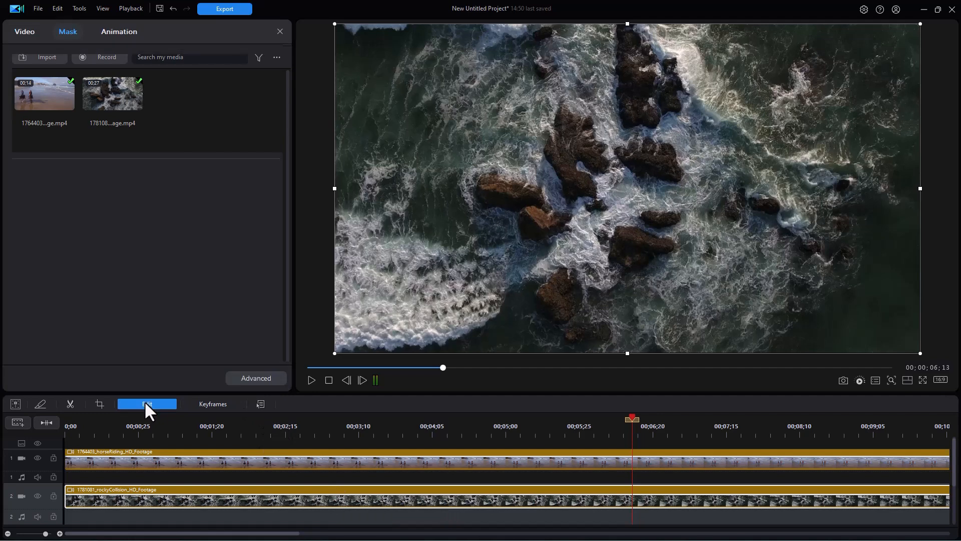
- Apply the Painting brush-stroke mask, enlarge it around the riders, and play back the result
click(67, 31)
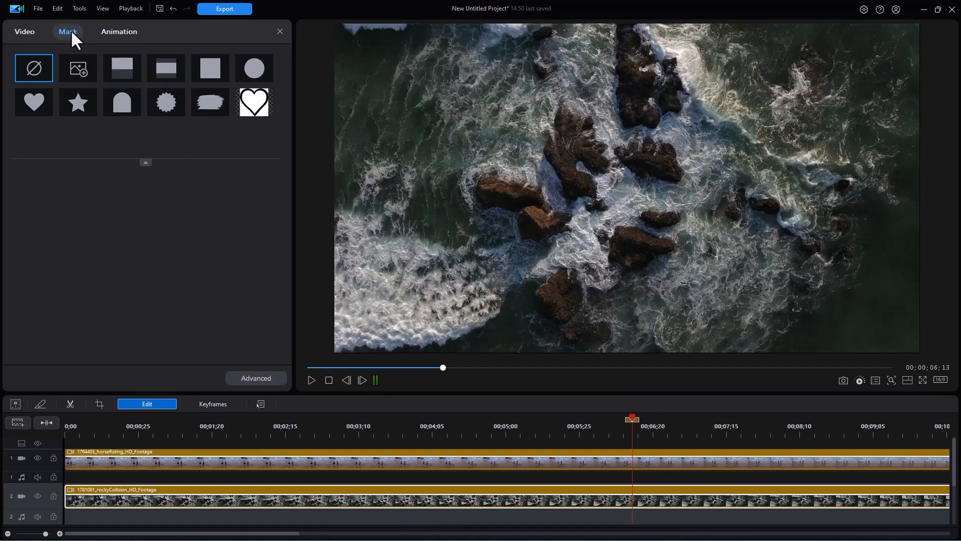
mouse_move(211, 101)
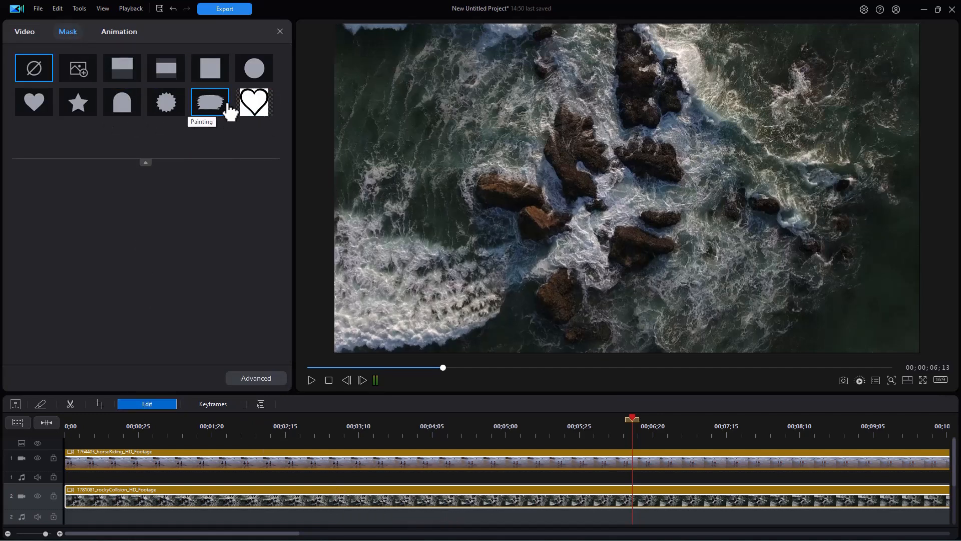
click(209, 102)
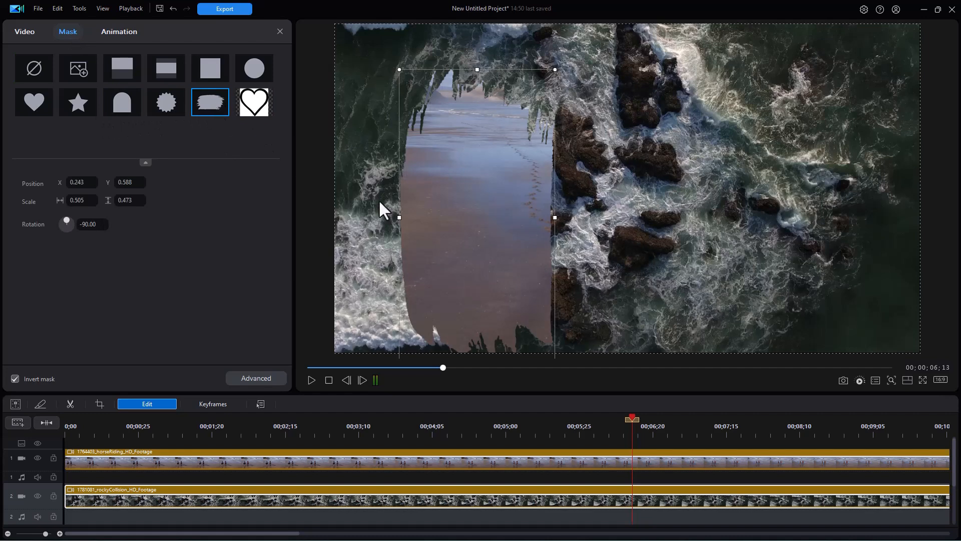
mouse_move(565, 66)
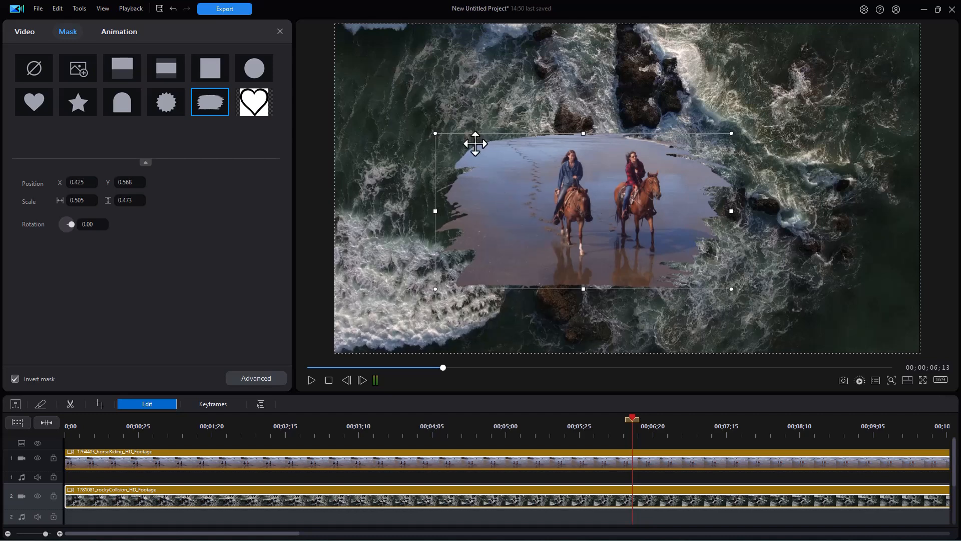
drag(435, 134, 350, 88)
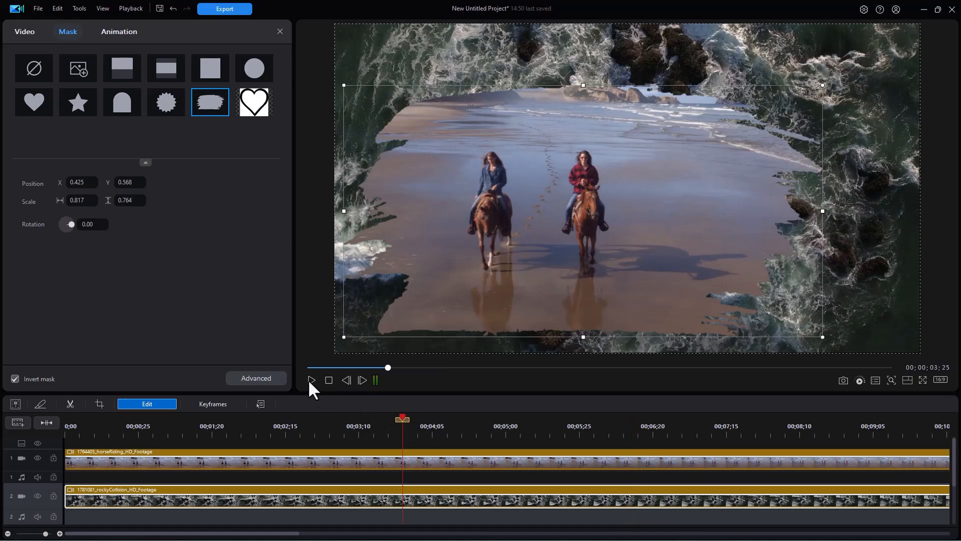
click(310, 380)
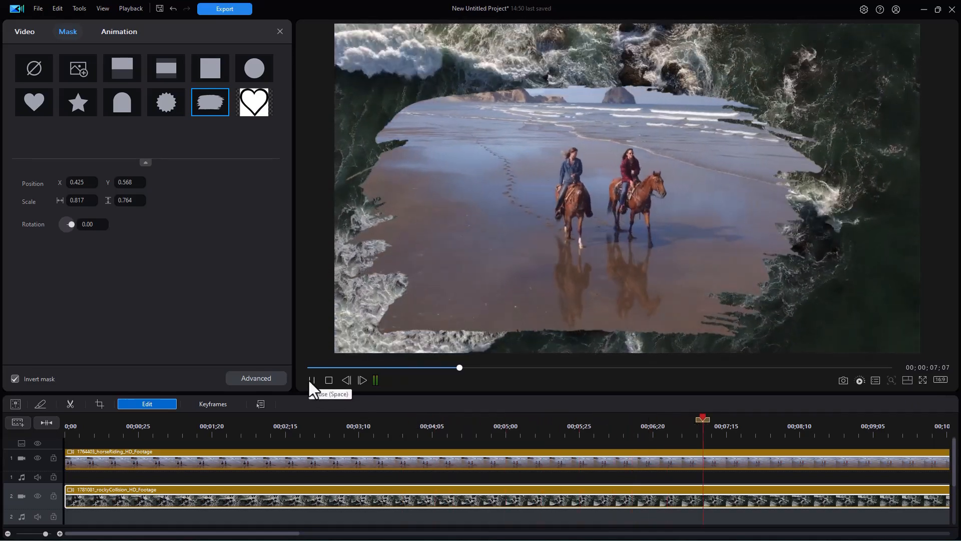
click(311, 380)
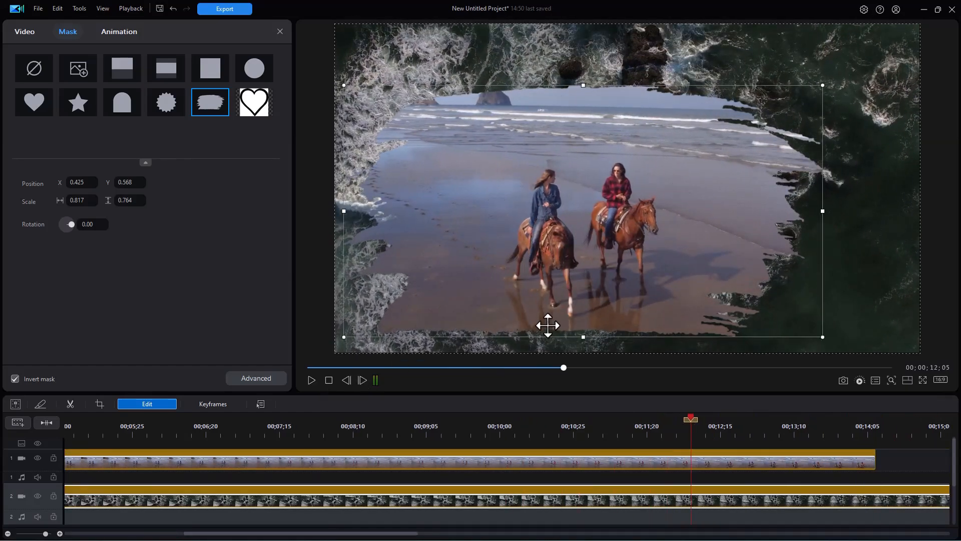
mouse_move(593, 231)
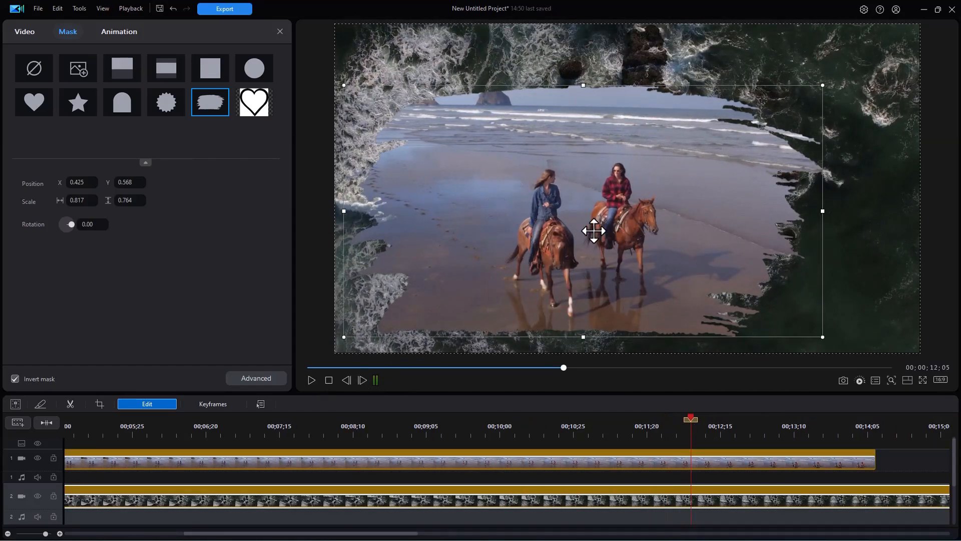
mouse_move(412, 274)
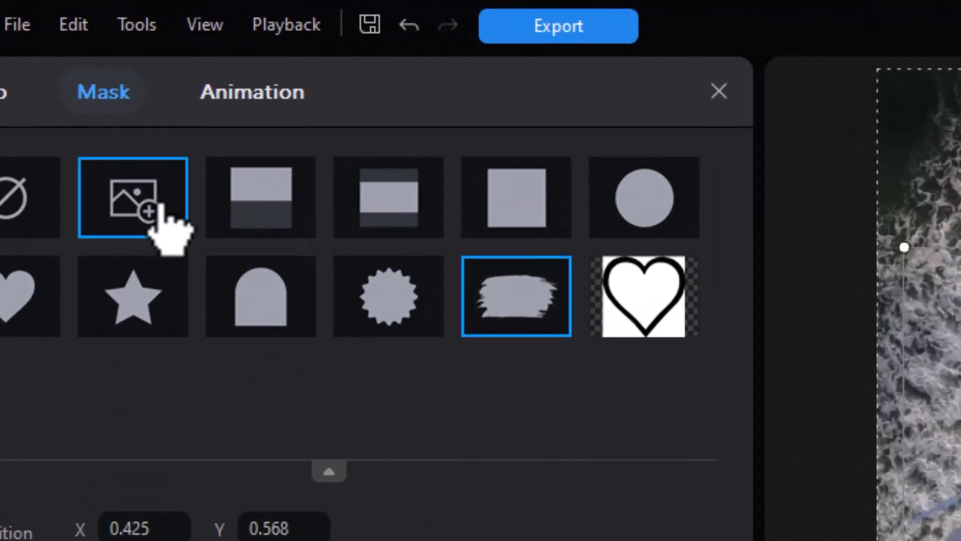
mouse_move(141, 208)
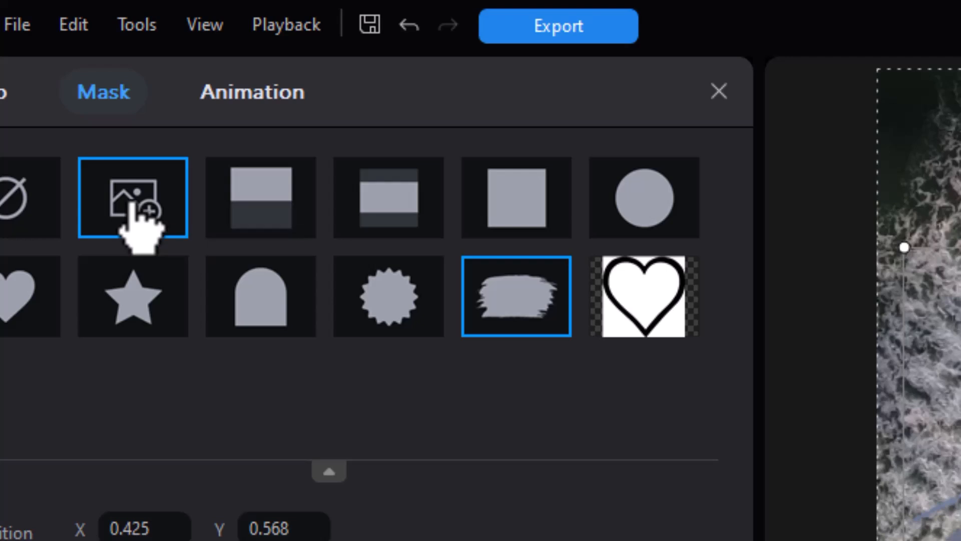
- Import the splash image as a custom mask for the ocean-waves clip
click(132, 197)
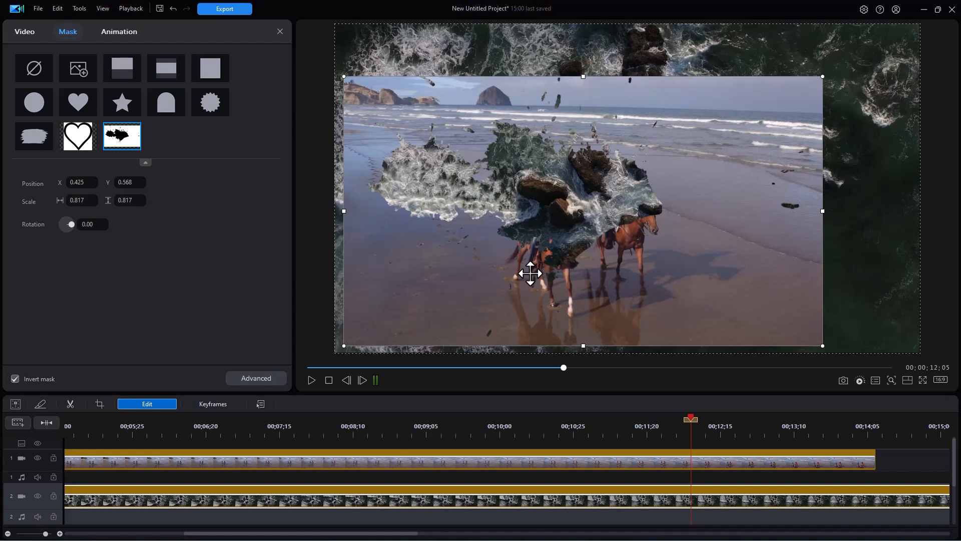
mouse_move(121, 136)
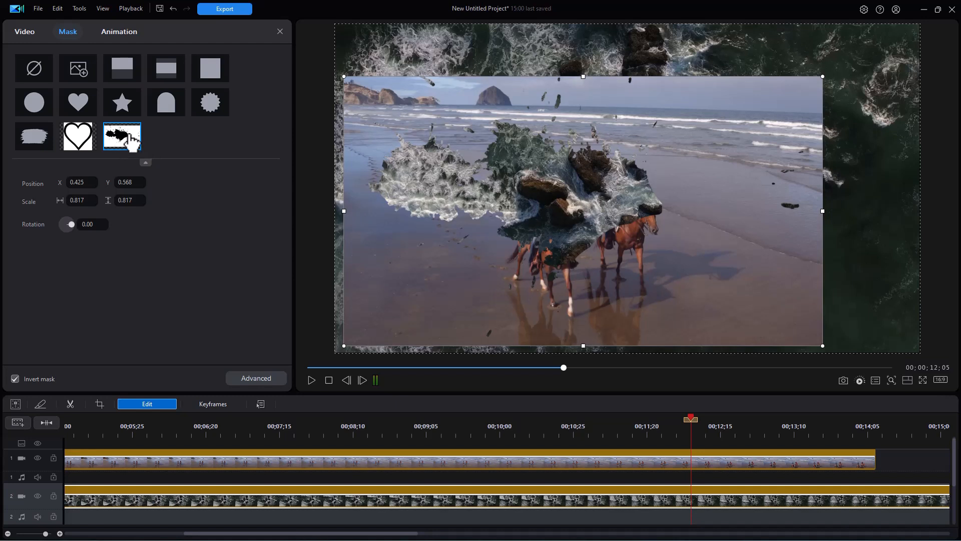
mouse_move(527, 188)
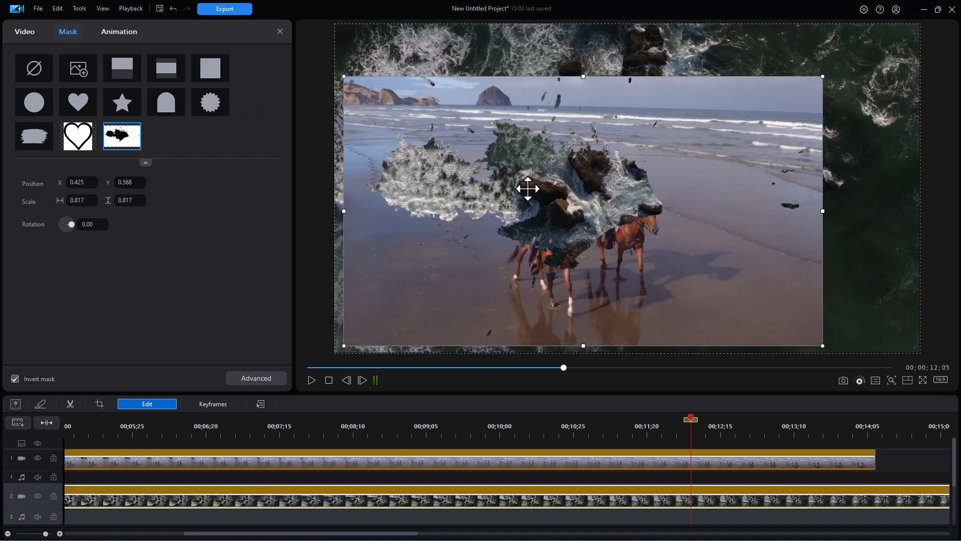
mouse_move(690, 167)
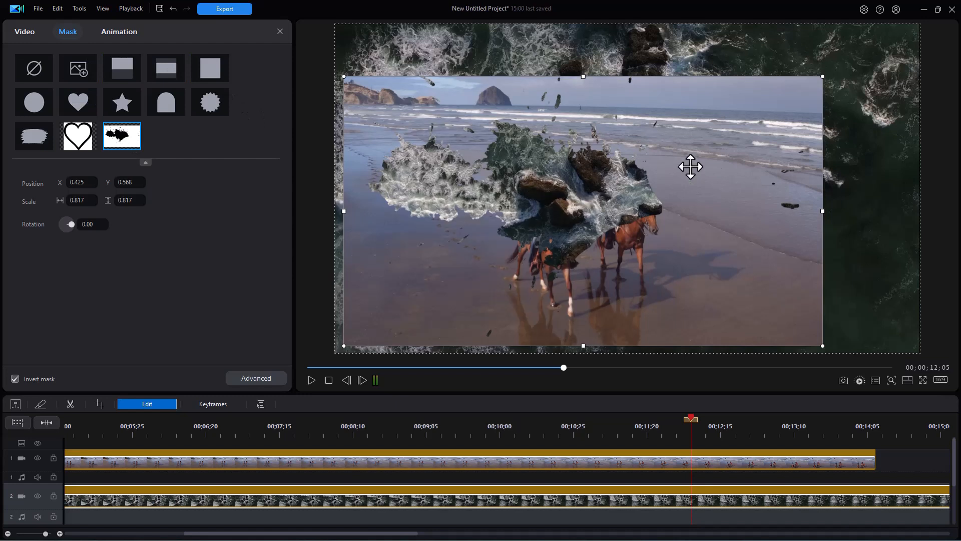
mouse_move(876, 65)
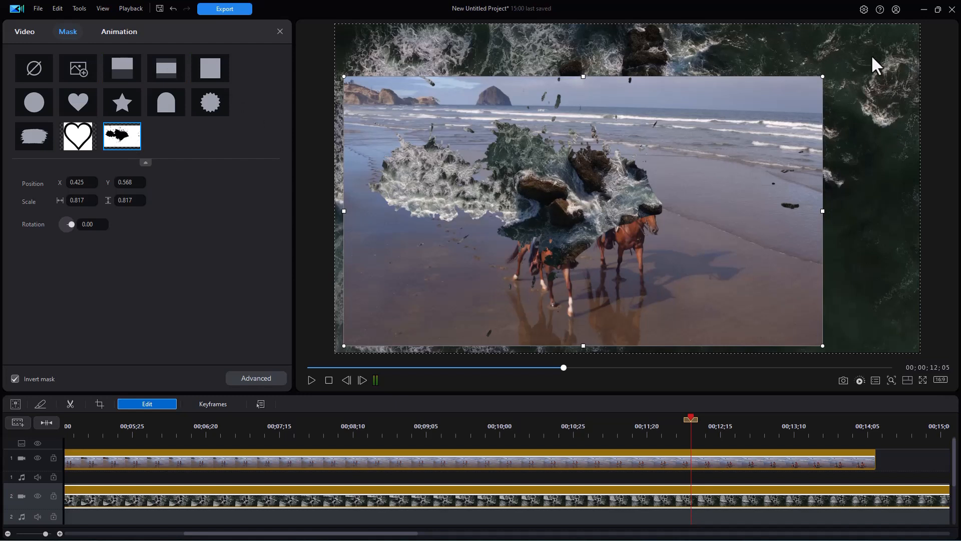
mouse_move(205, 371)
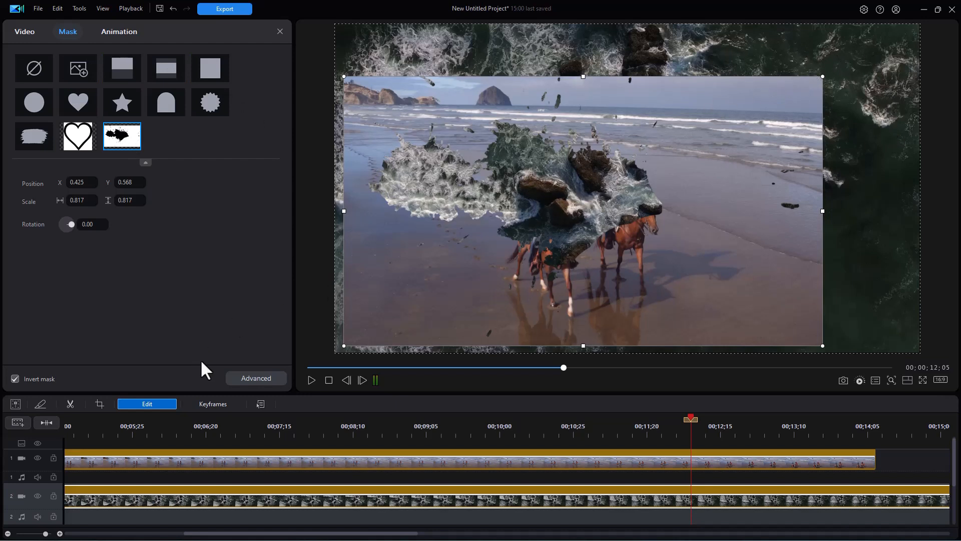
- Turn off inversion on the splash mask
click(14, 379)
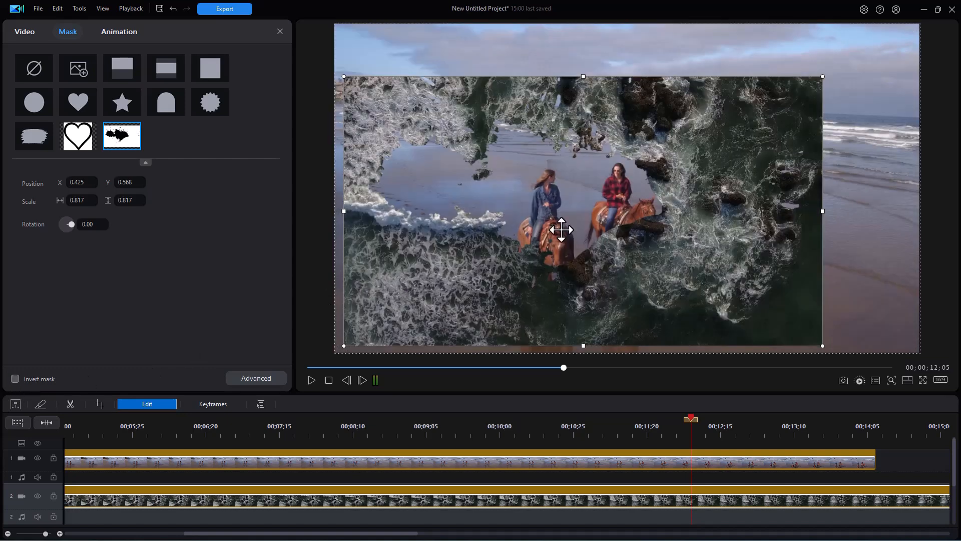
mouse_move(603, 234)
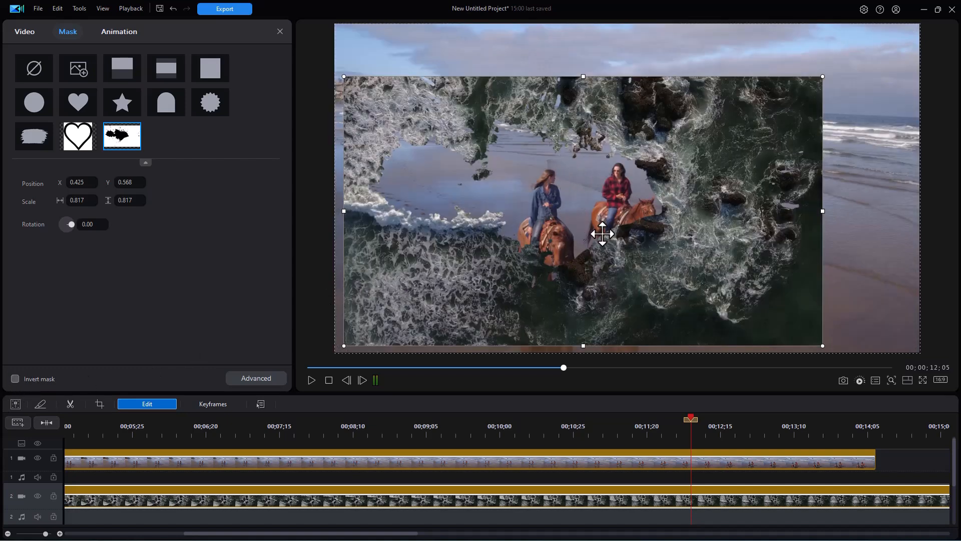
mouse_move(823, 71)
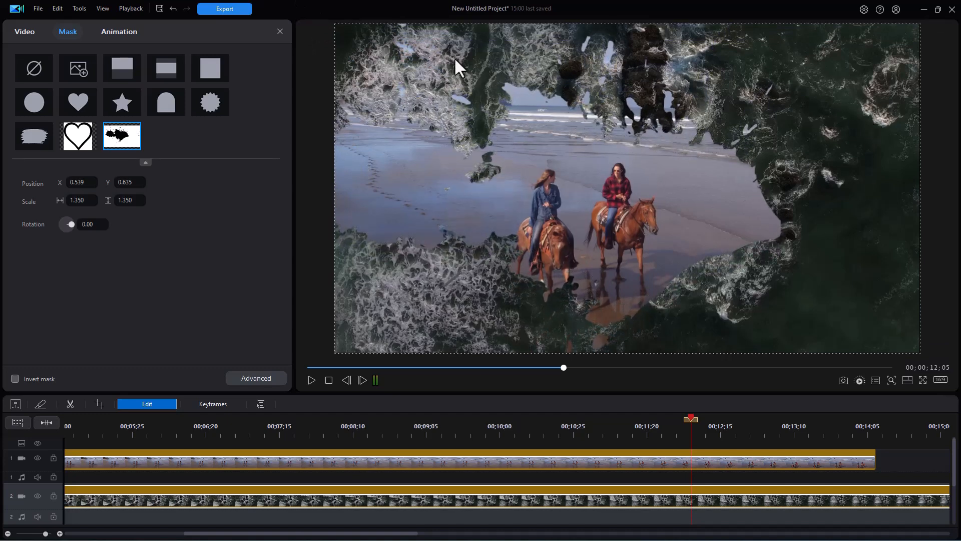
mouse_move(399, 98)
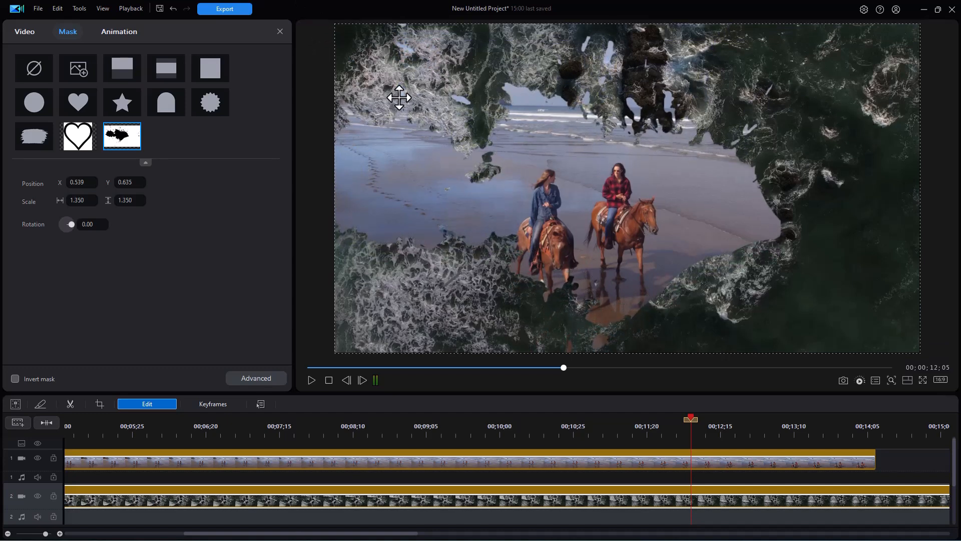
mouse_move(501, 331)
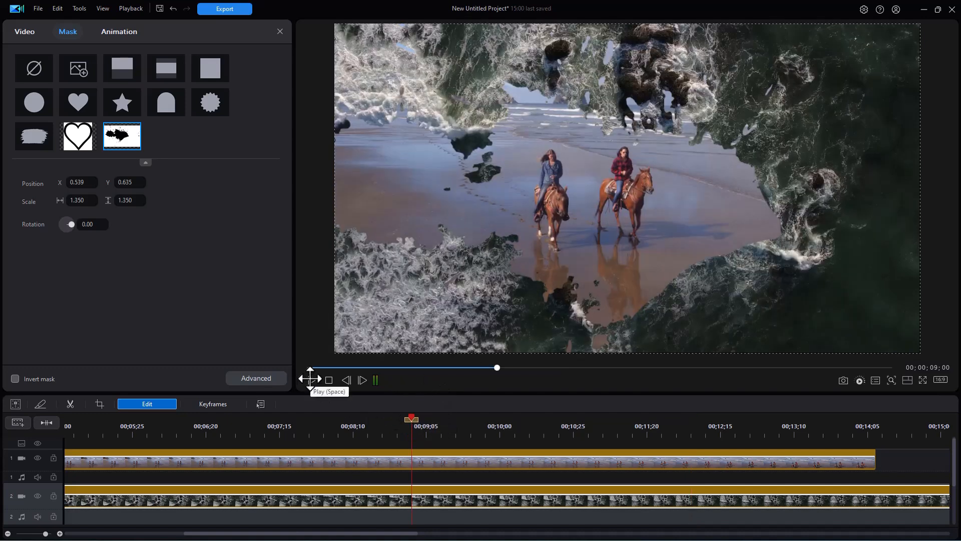
- Play back the project to review the splash mask around the riders
click(363, 379)
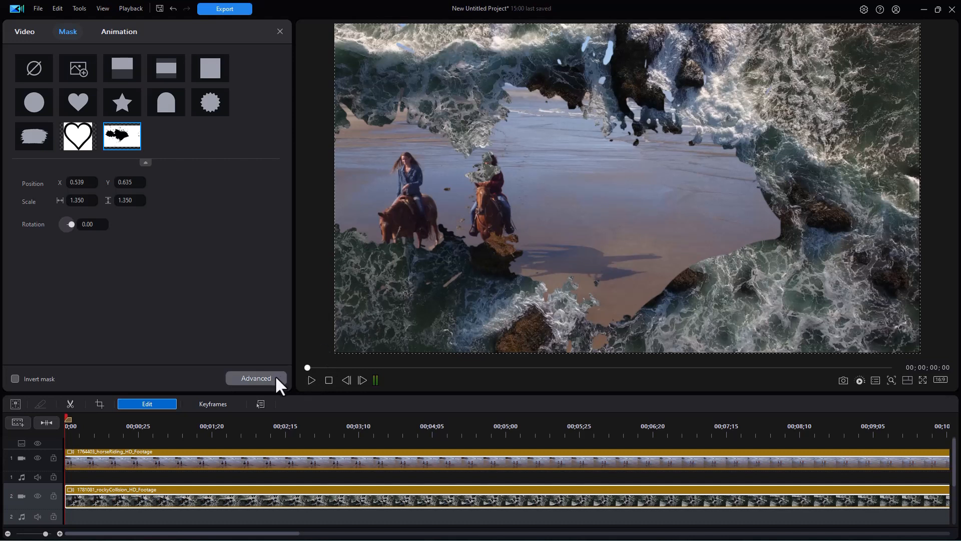
mouse_move(462, 374)
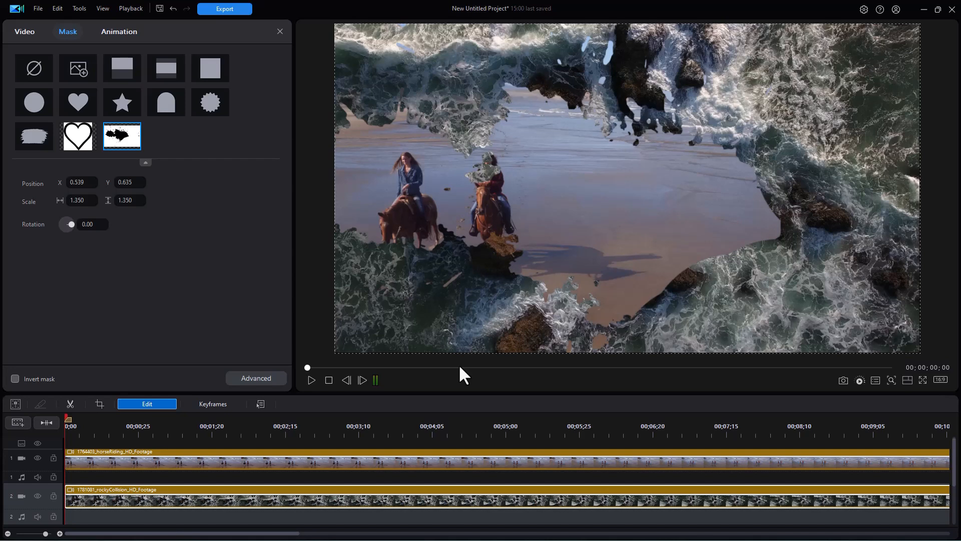
mouse_move(427, 336)
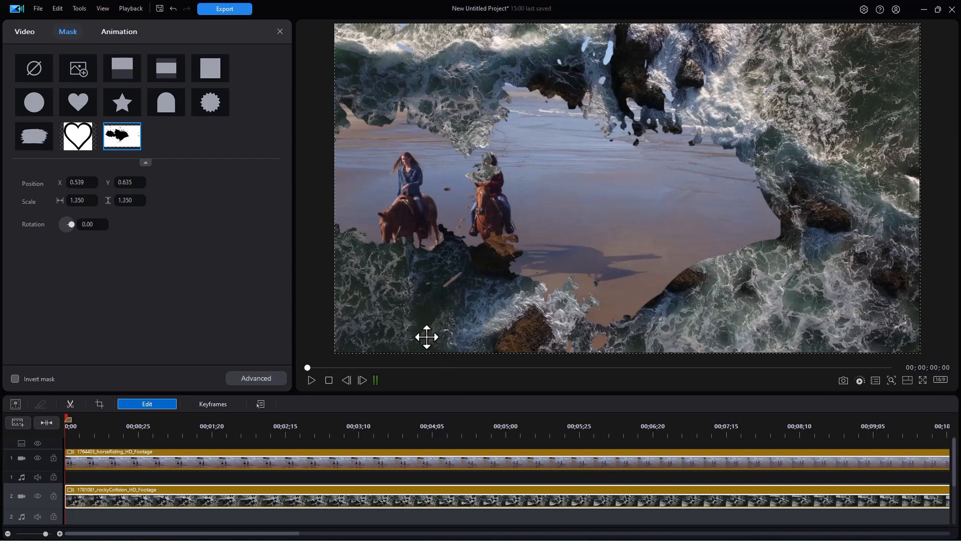
- Swap the splash mask for a heart mask, resize and move it left, then invert it
click(33, 67)
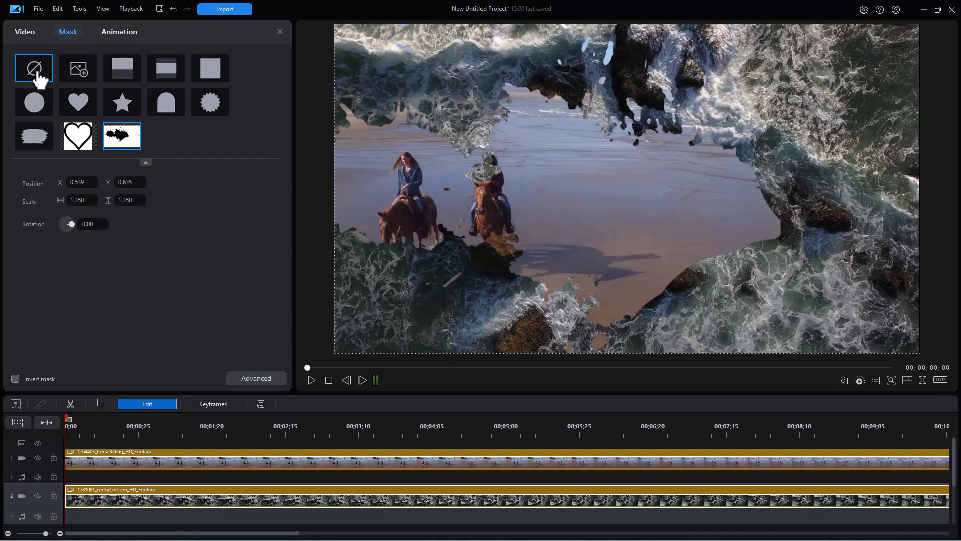
click(34, 67)
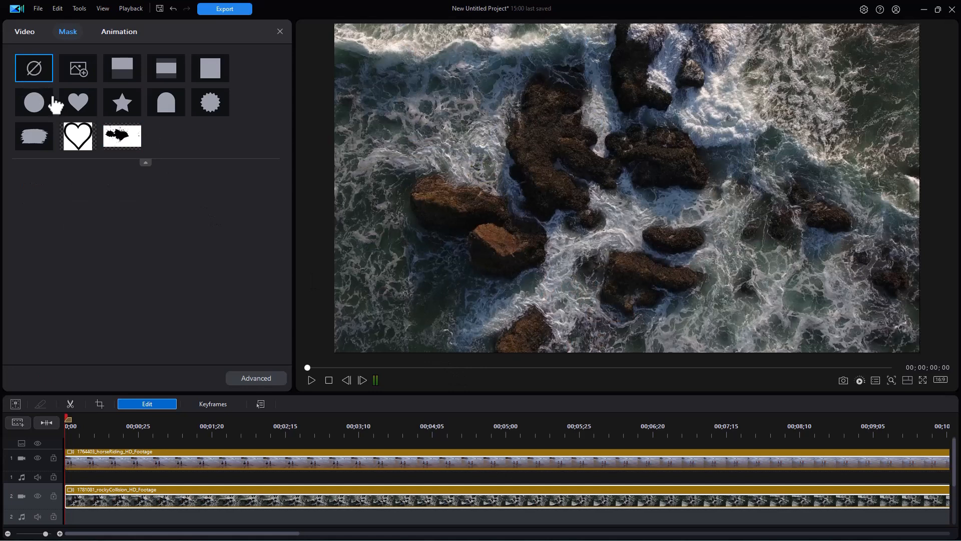
click(77, 101)
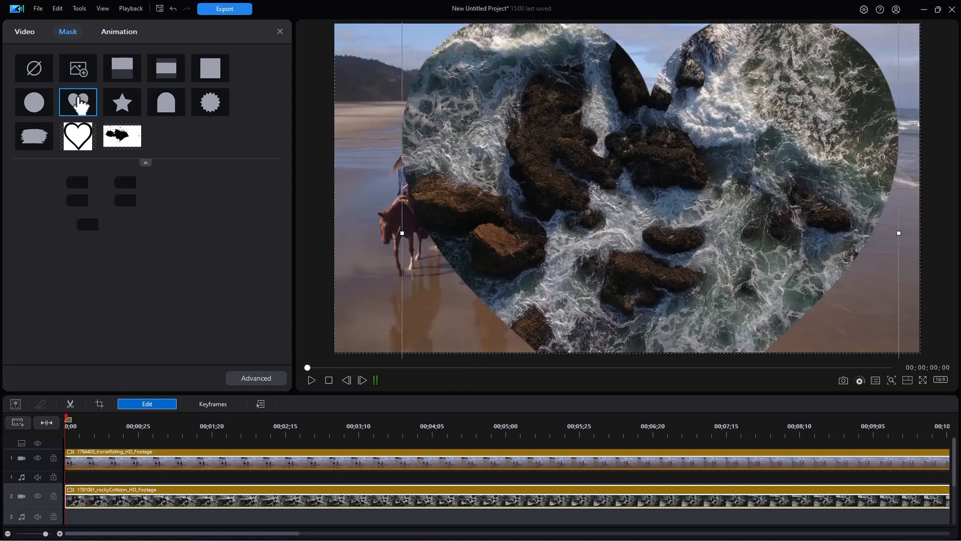
click(77, 102)
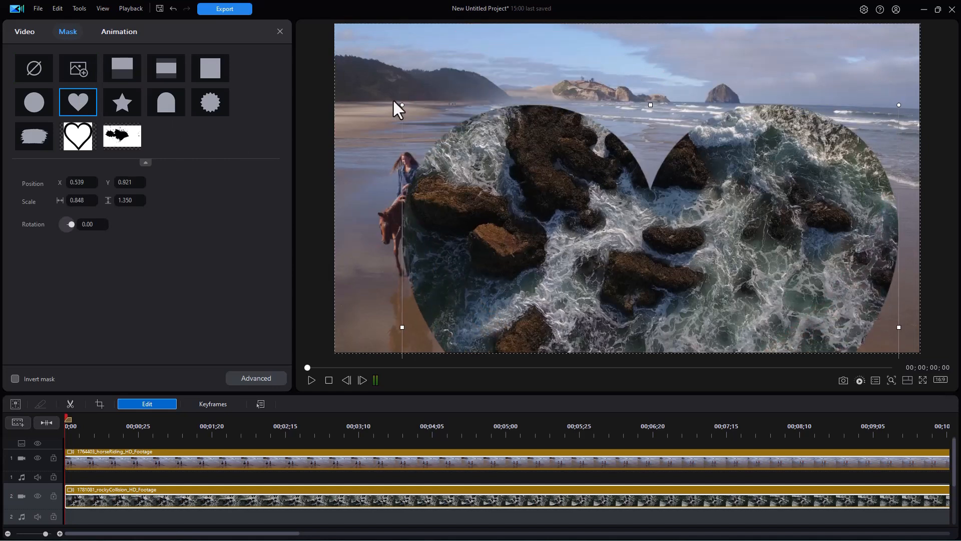
mouse_move(402, 108)
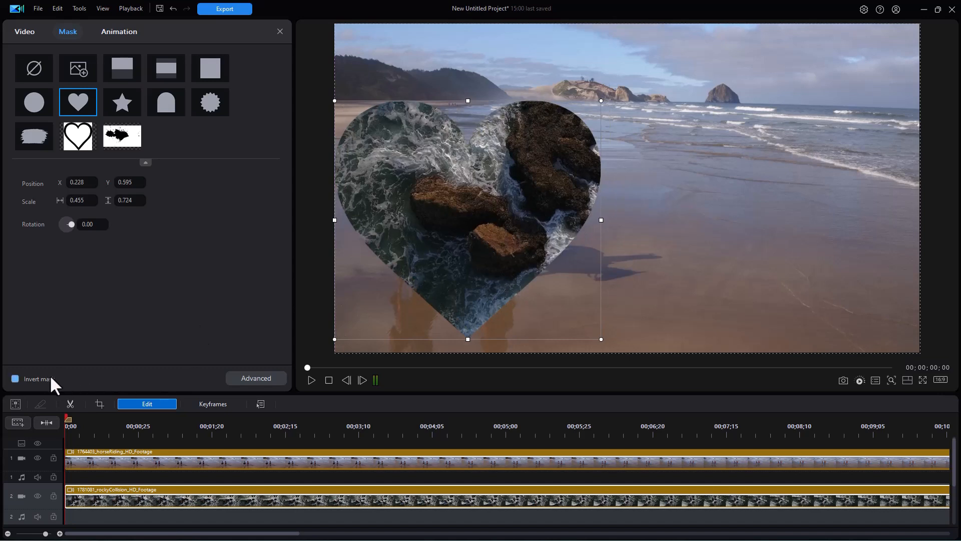
click(14, 378)
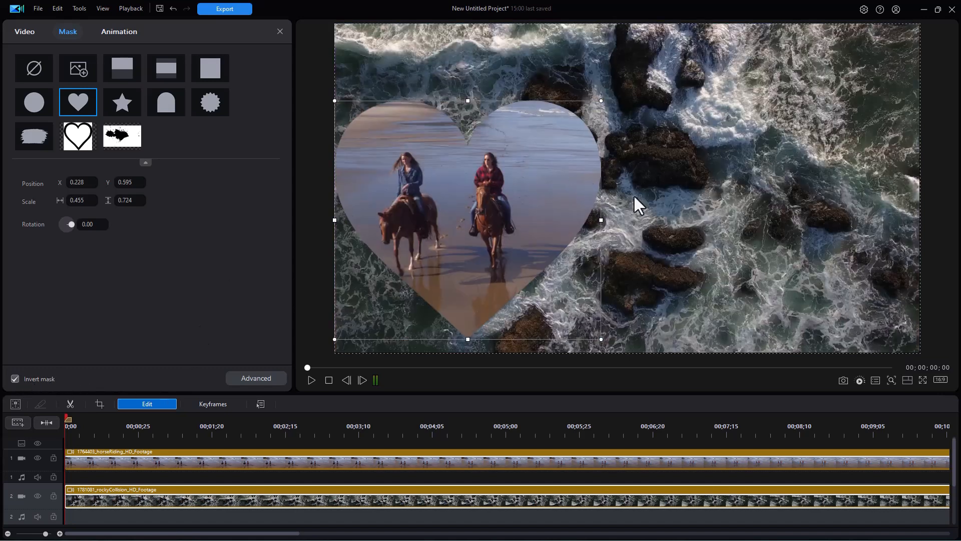
mouse_move(490, 109)
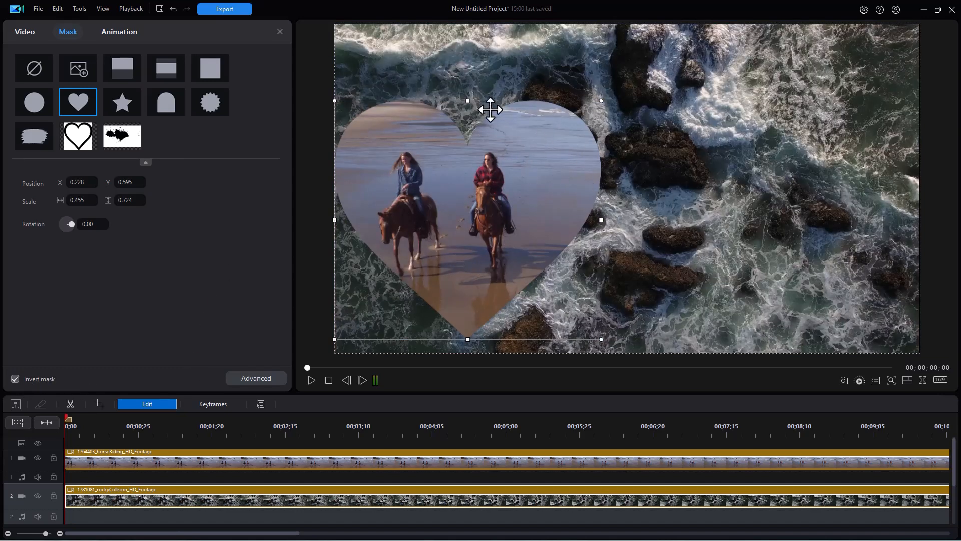
mouse_move(468, 336)
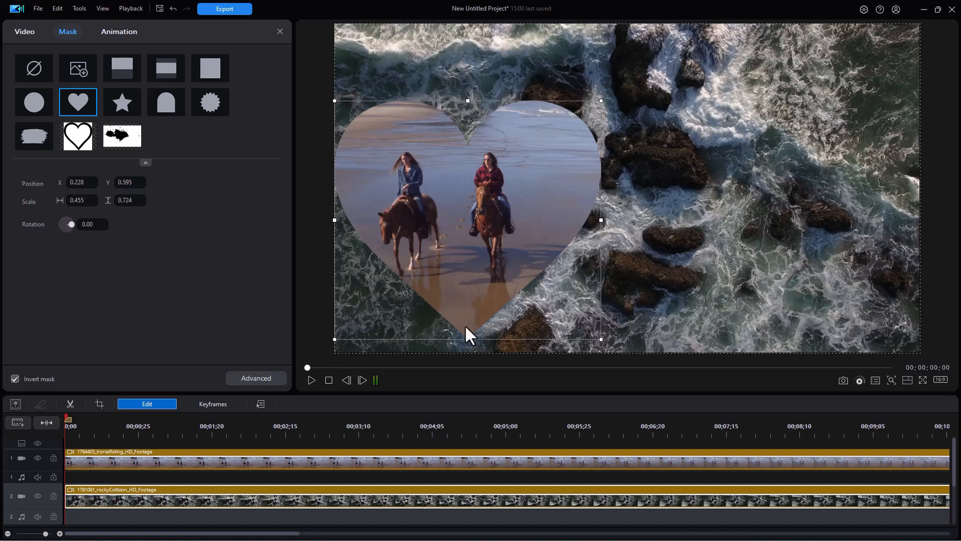
mouse_move(620, 328)
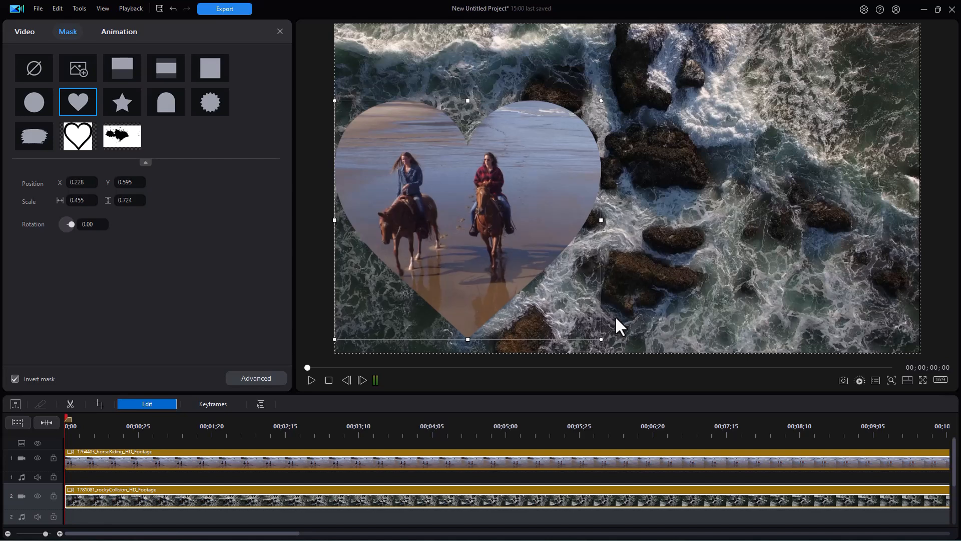
mouse_move(615, 324)
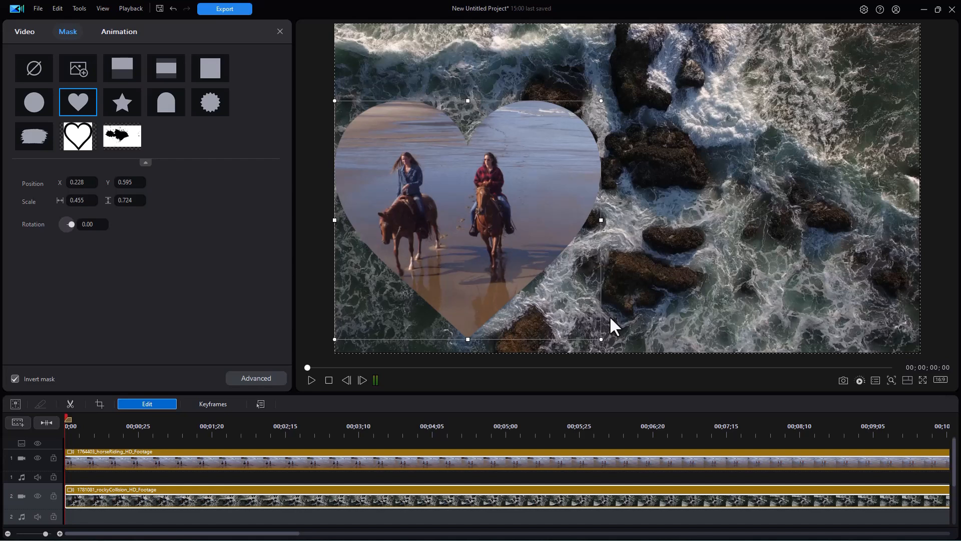
mouse_move(606, 330)
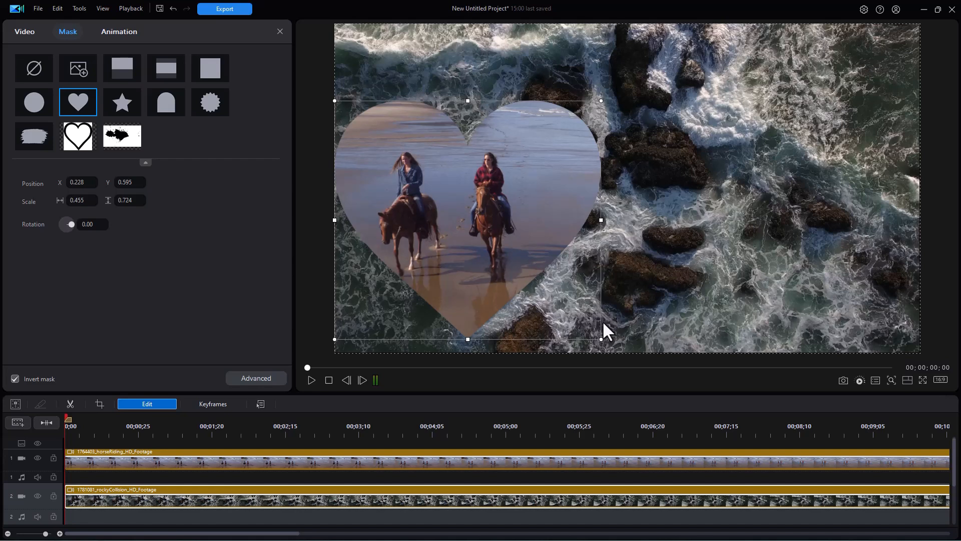
mouse_move(616, 327)
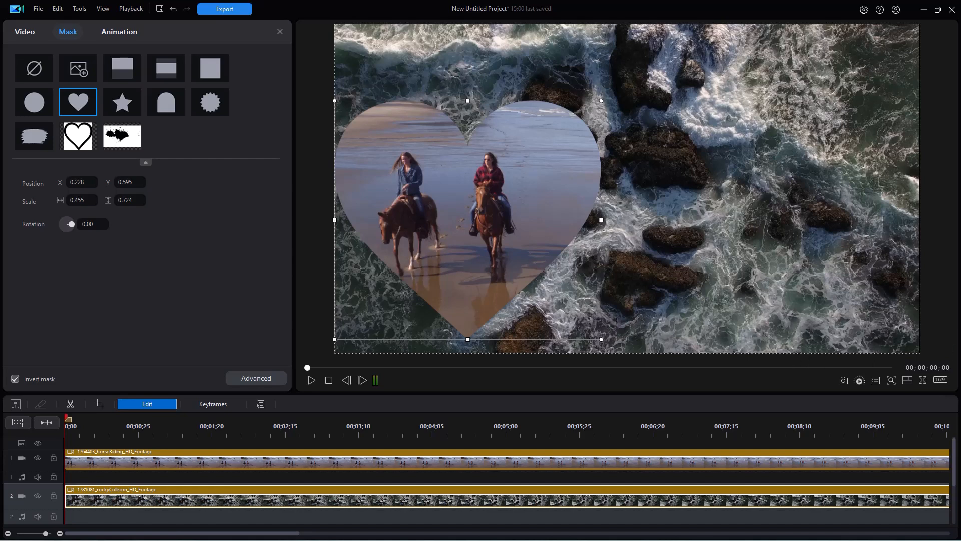